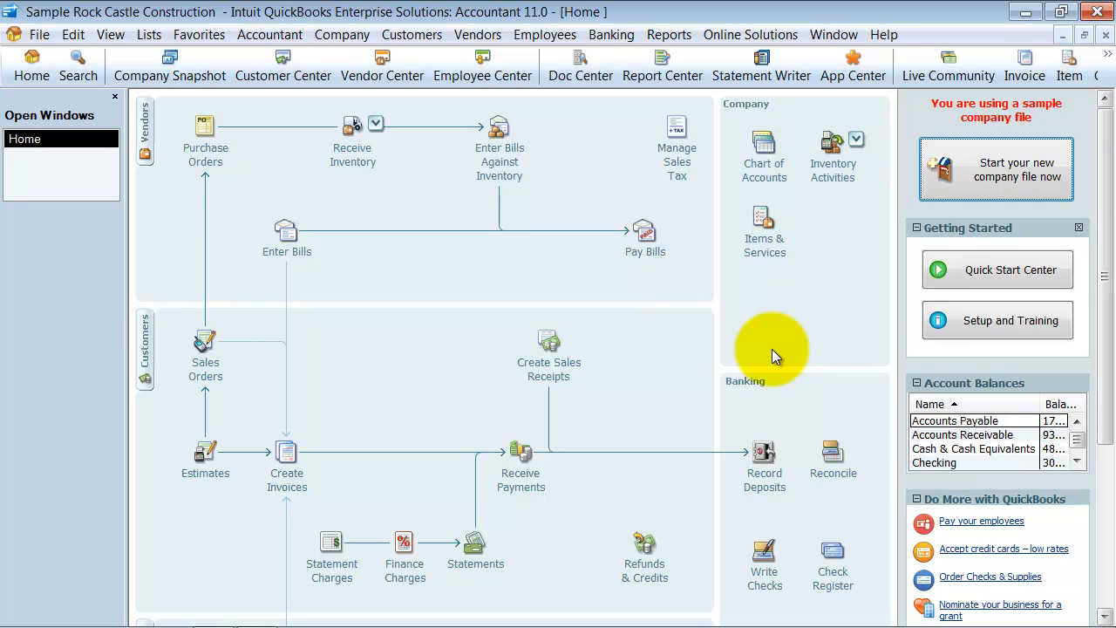
pyautogui.moveTo(392, 379)
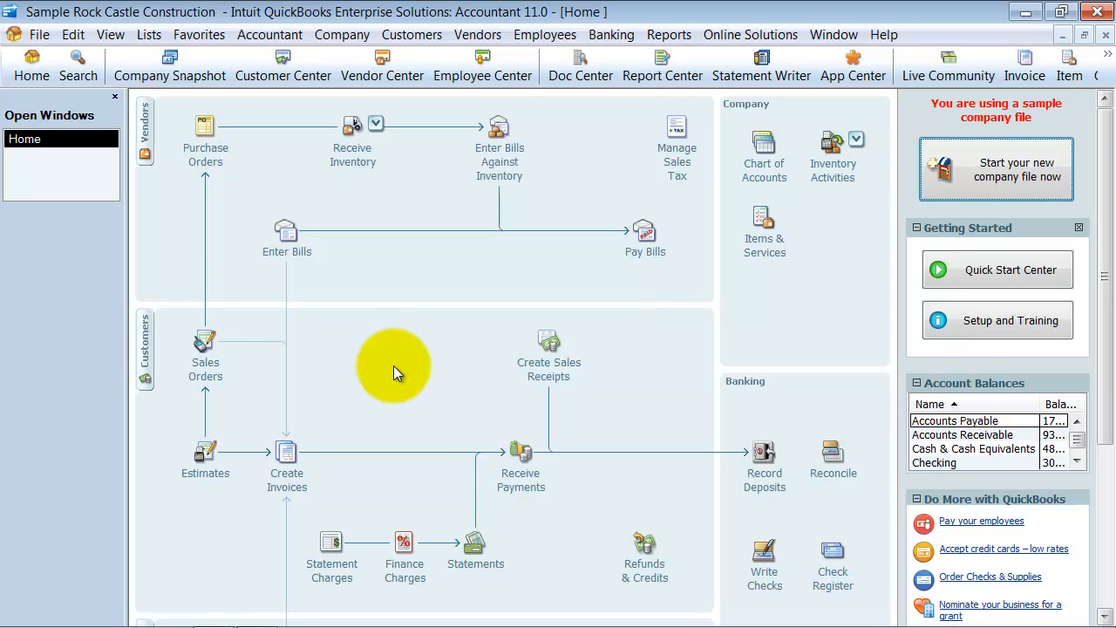
pyautogui.moveTo(40, 35)
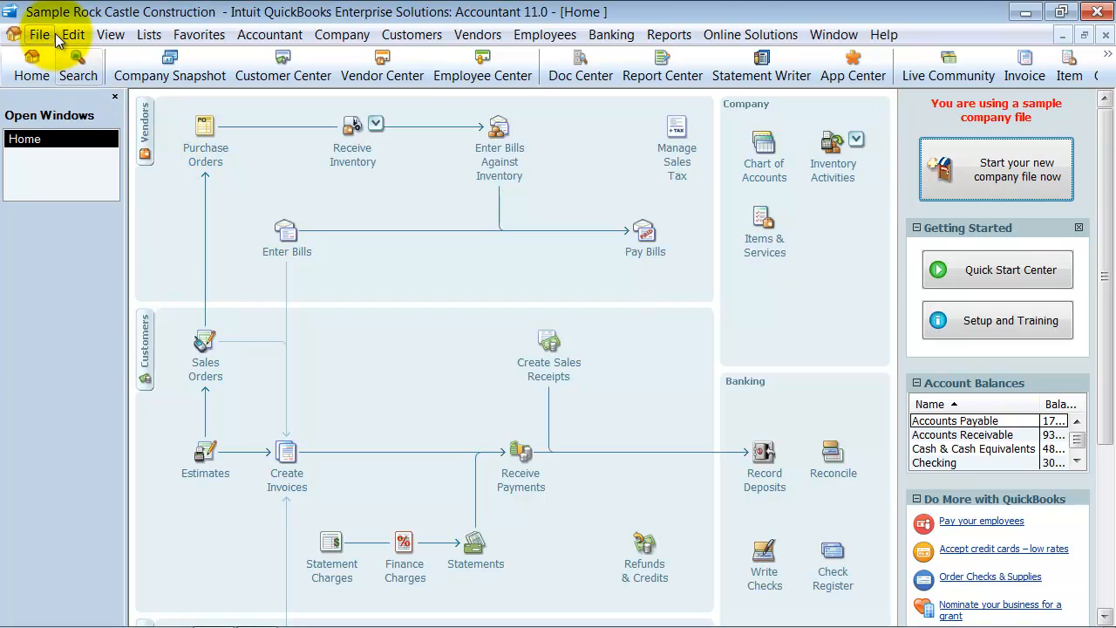
# Step: Open Rock Castle Construction's Chart of Accounts and scroll down to the expense accounts
pyautogui.click(763, 157)
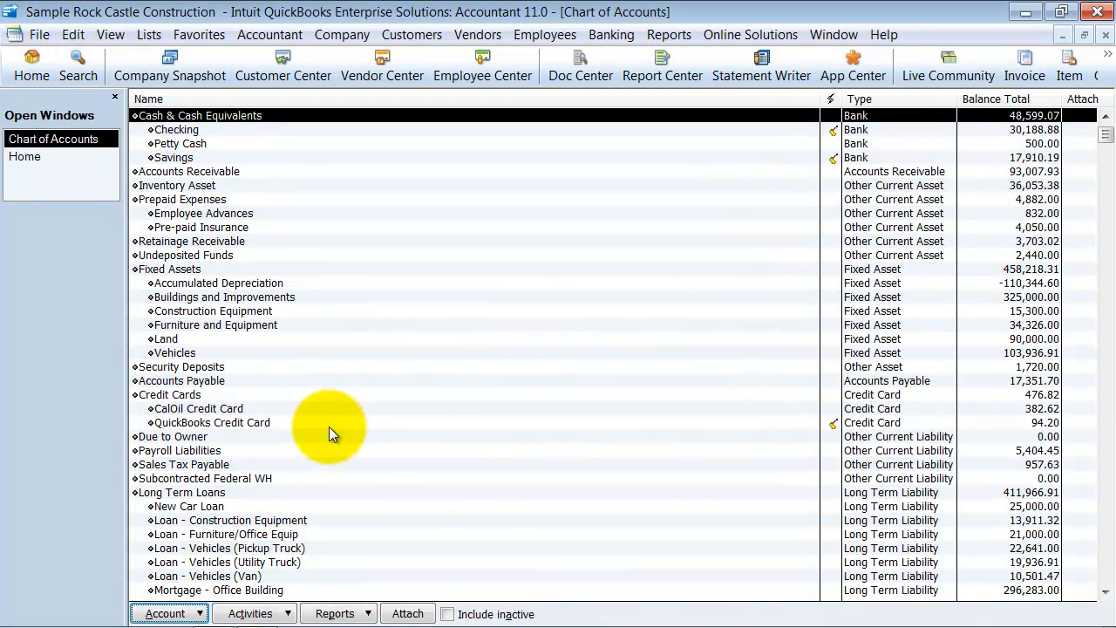
pyautogui.scroll(-3)
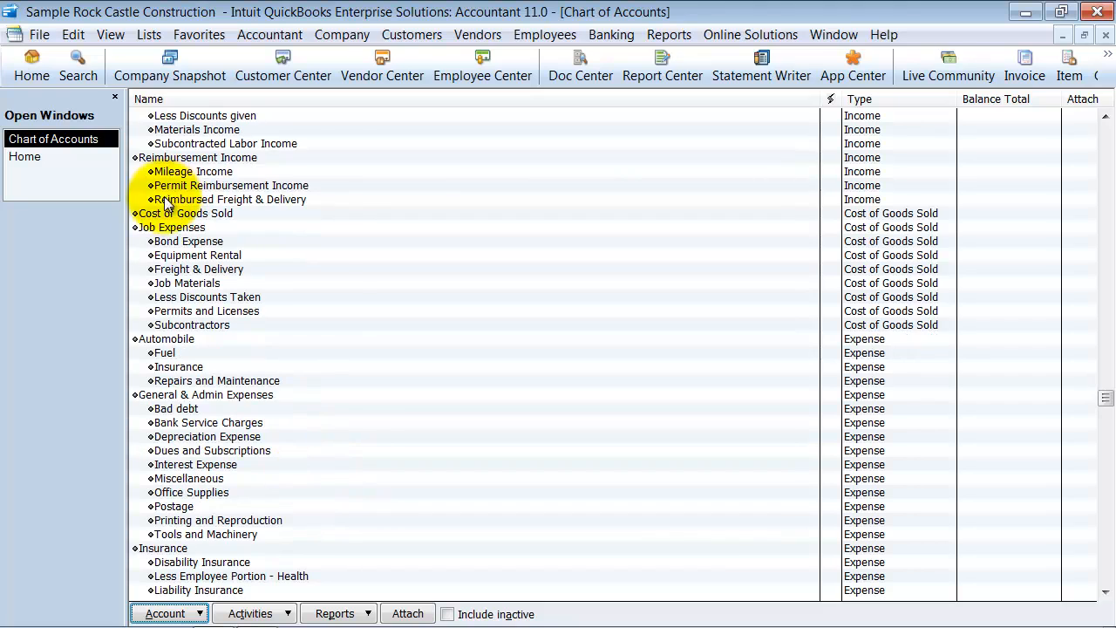
pyautogui.scroll(-3)
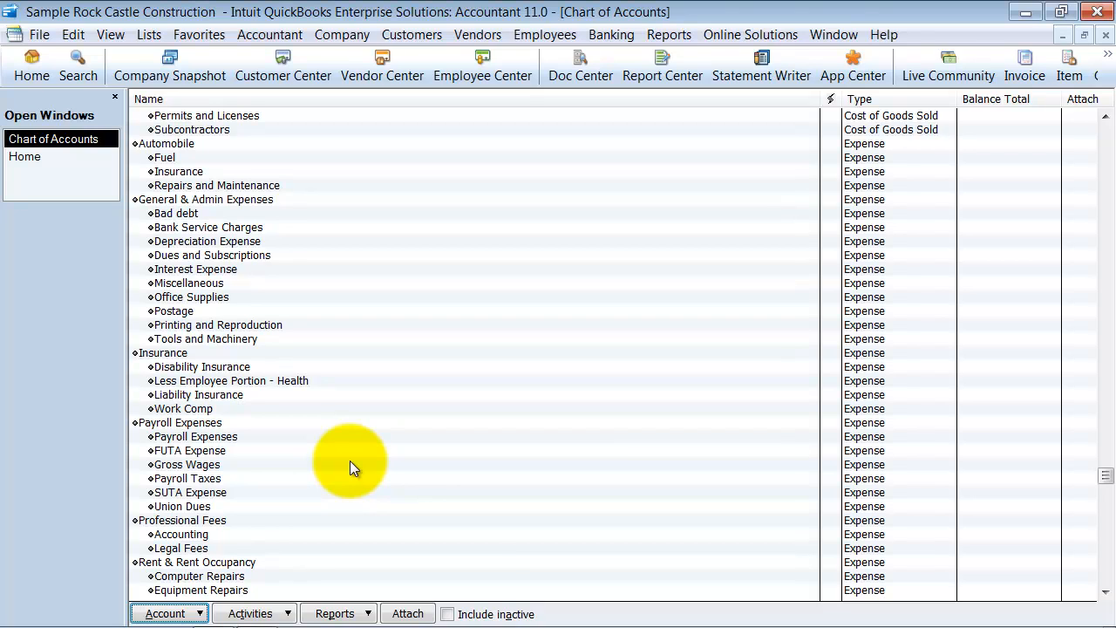
pyautogui.moveTo(504, 440)
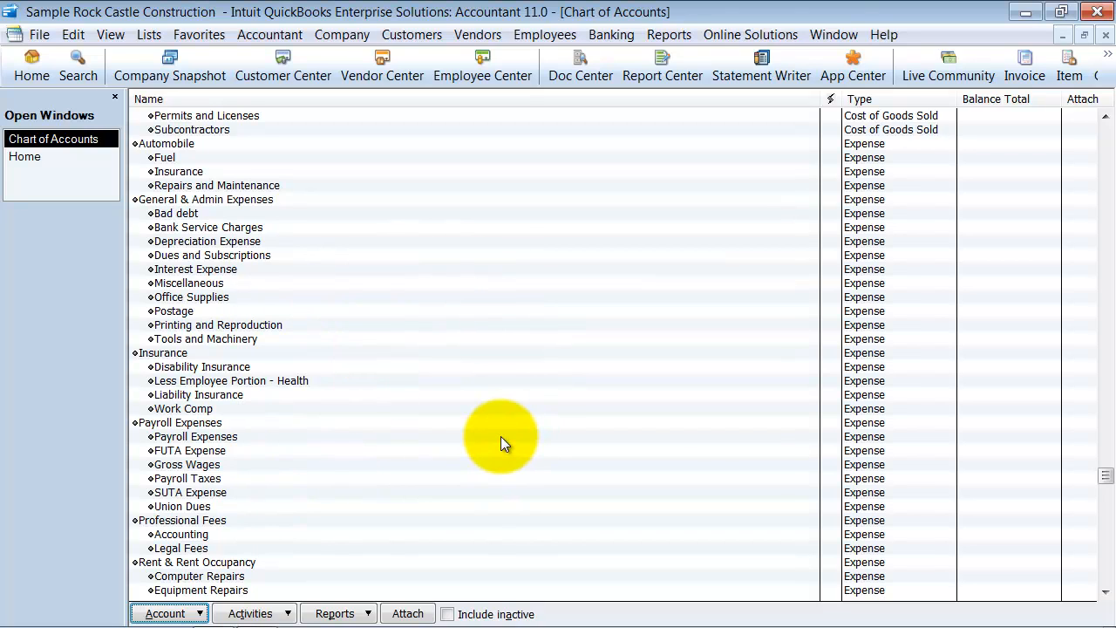
pyautogui.moveTo(488, 523)
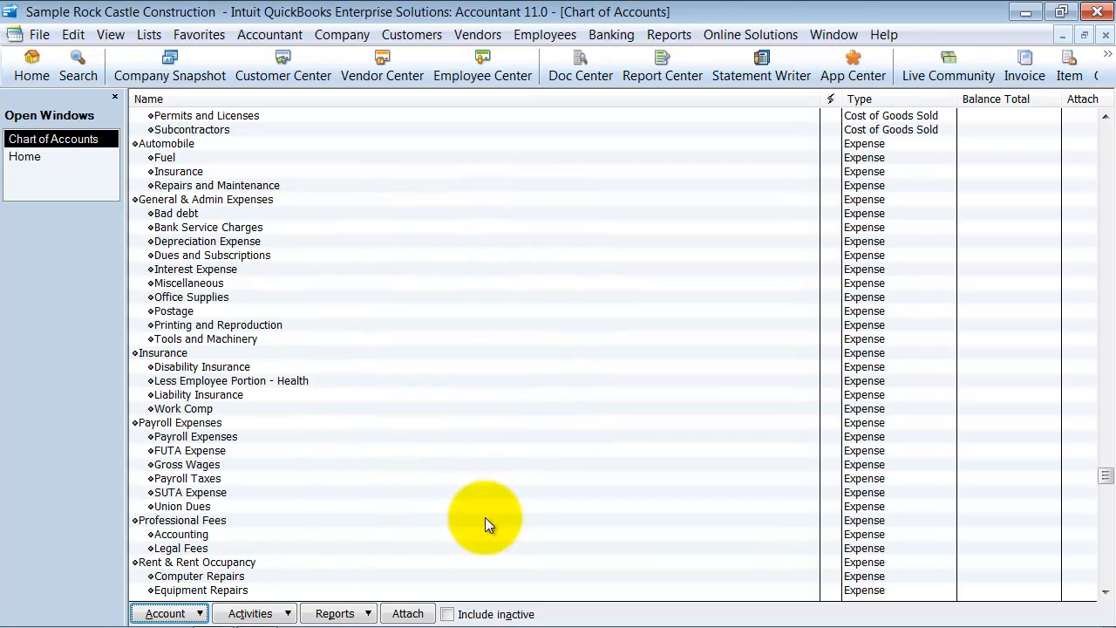
pyautogui.moveTo(558, 331)
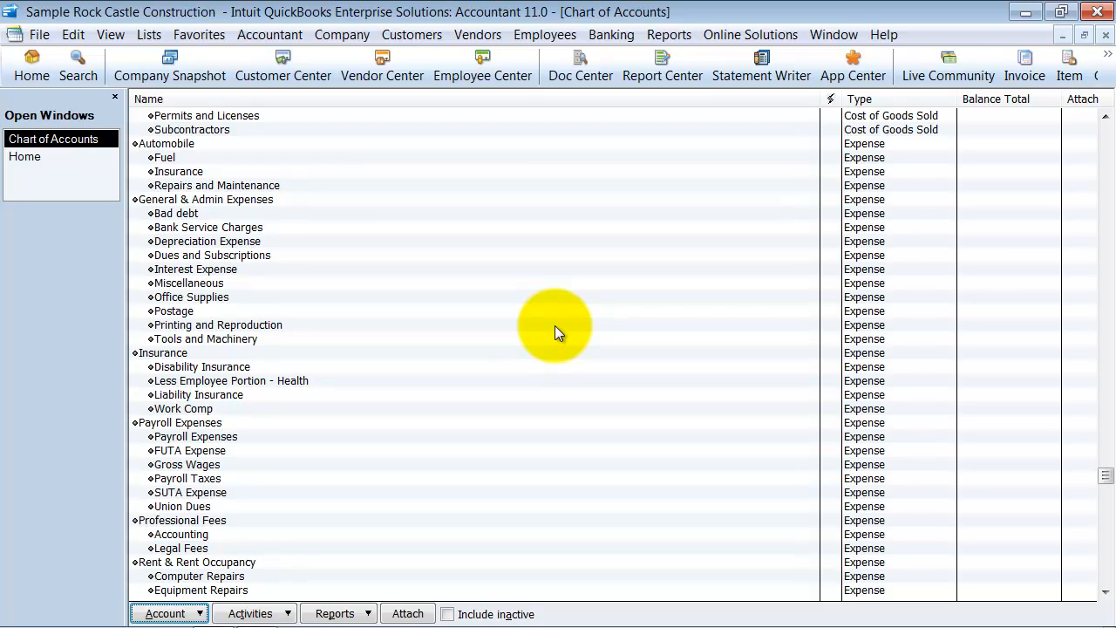
pyautogui.moveTo(502, 314)
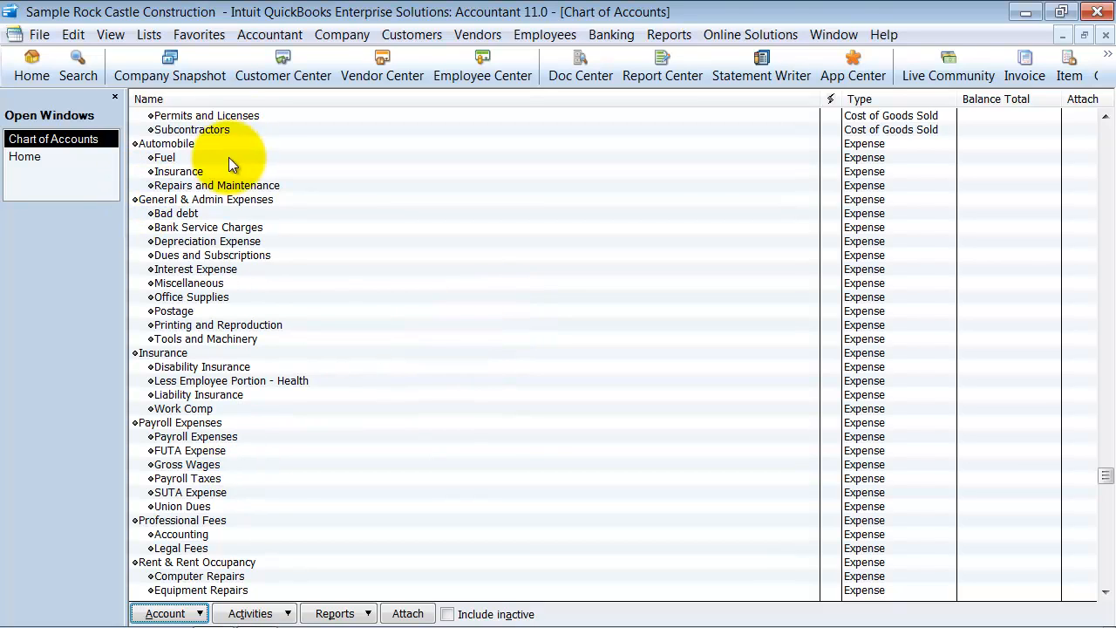
pyautogui.moveTo(587, 510)
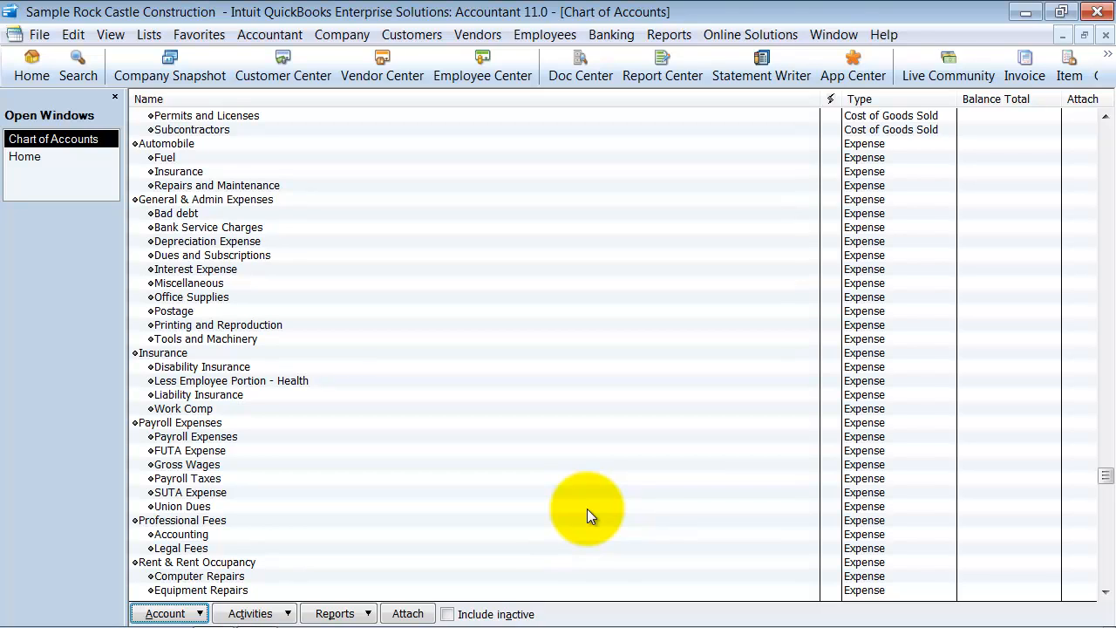
pyautogui.moveTo(38, 35)
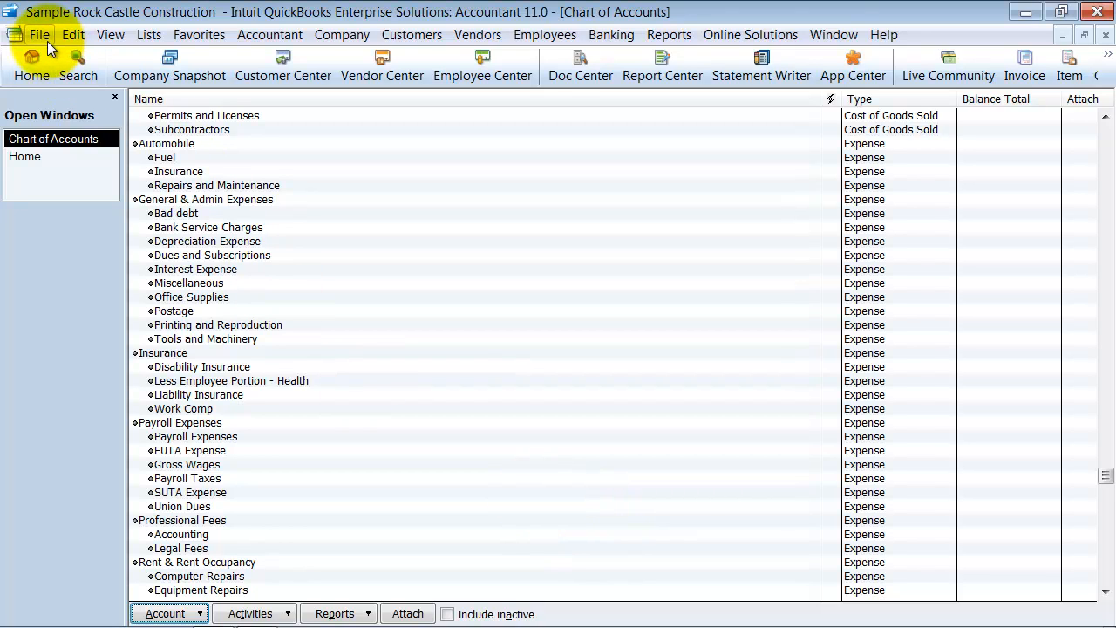
# Step: Open the Export Lists to IIF Files dialog from File > Utilities > Export
pyautogui.click(40, 34)
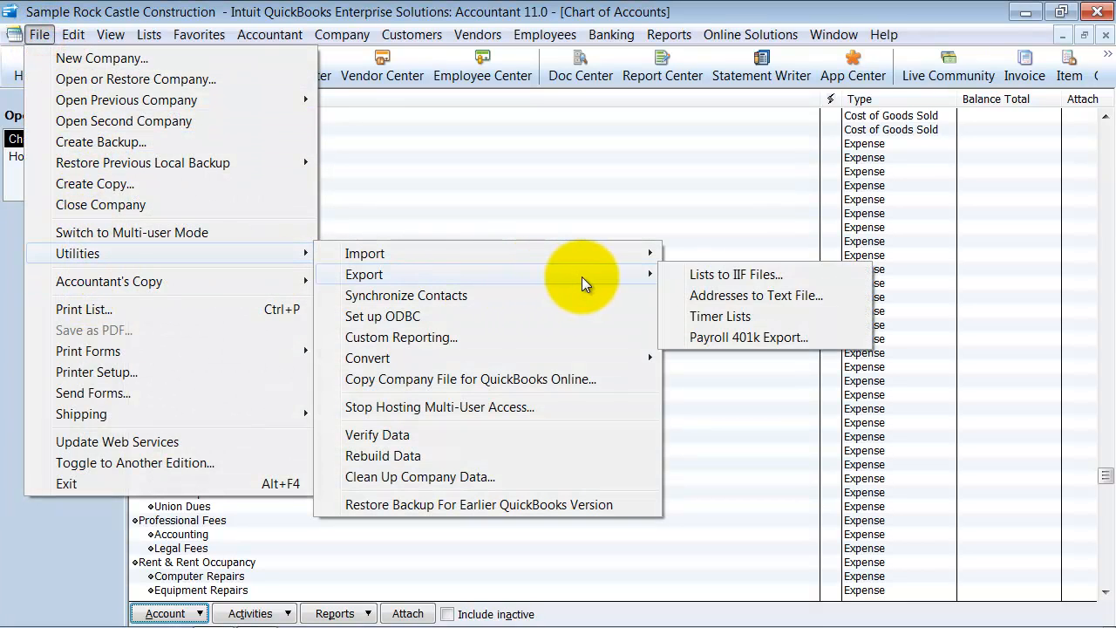
pyautogui.moveTo(735, 273)
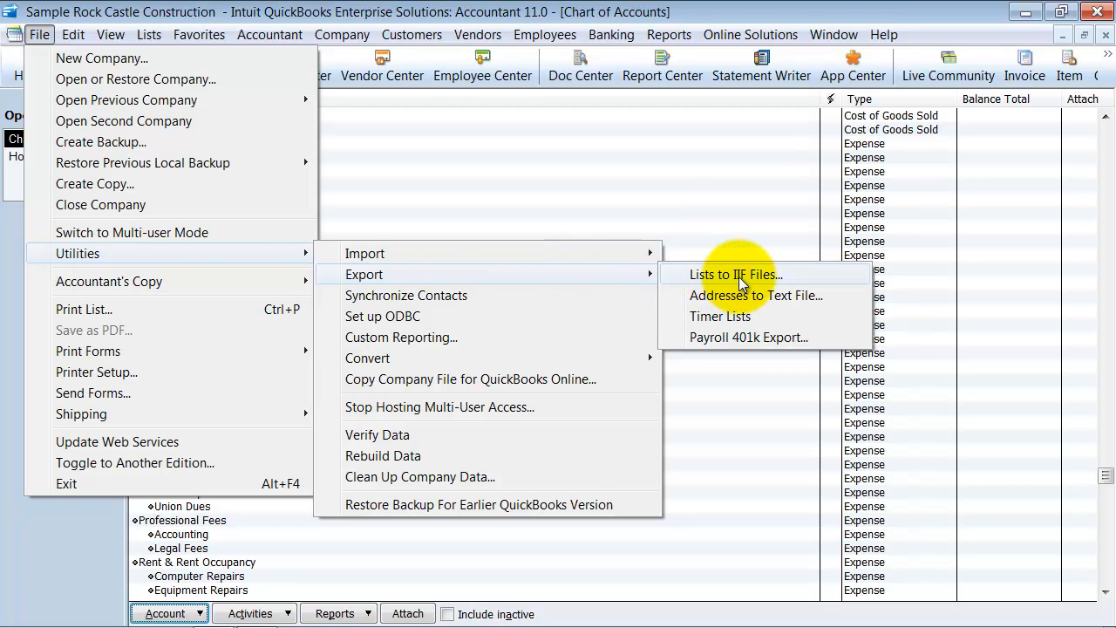
pyautogui.click(735, 274)
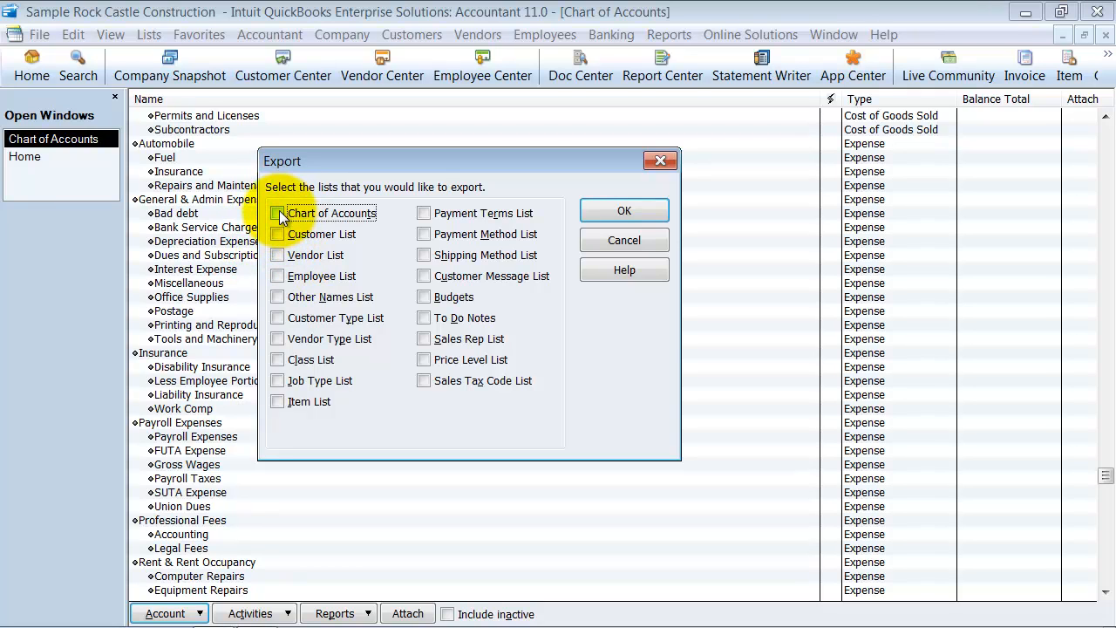
# Step: Export the Chart of Accounts list as COA.IIF on the Desktop
pyautogui.click(277, 213)
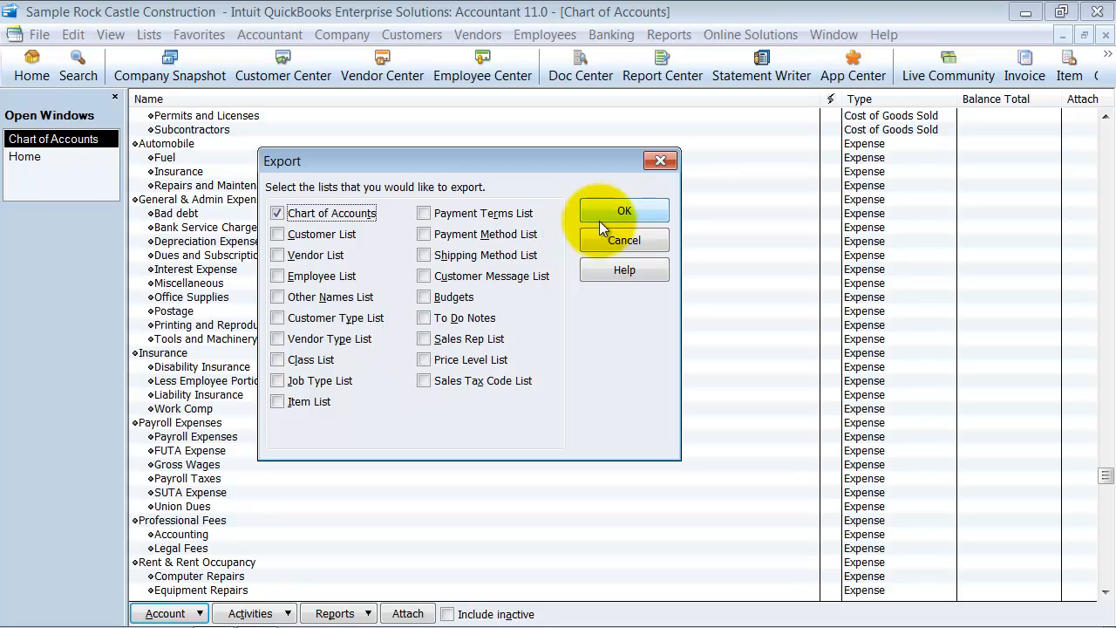
pyautogui.click(623, 210)
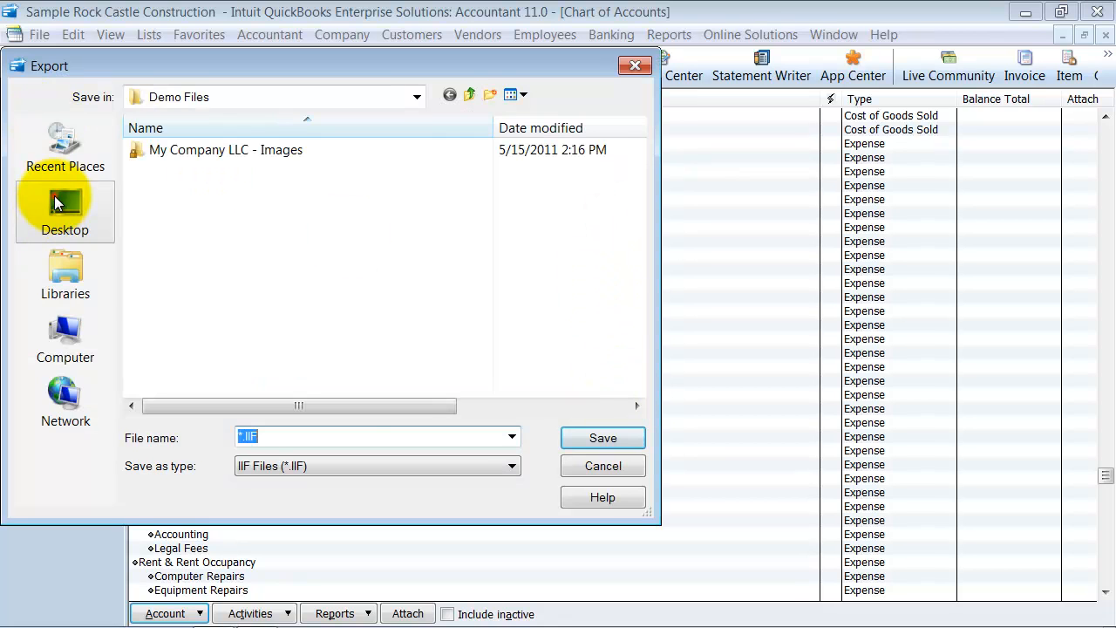
pyautogui.click(65, 209)
pyautogui.write('COA')
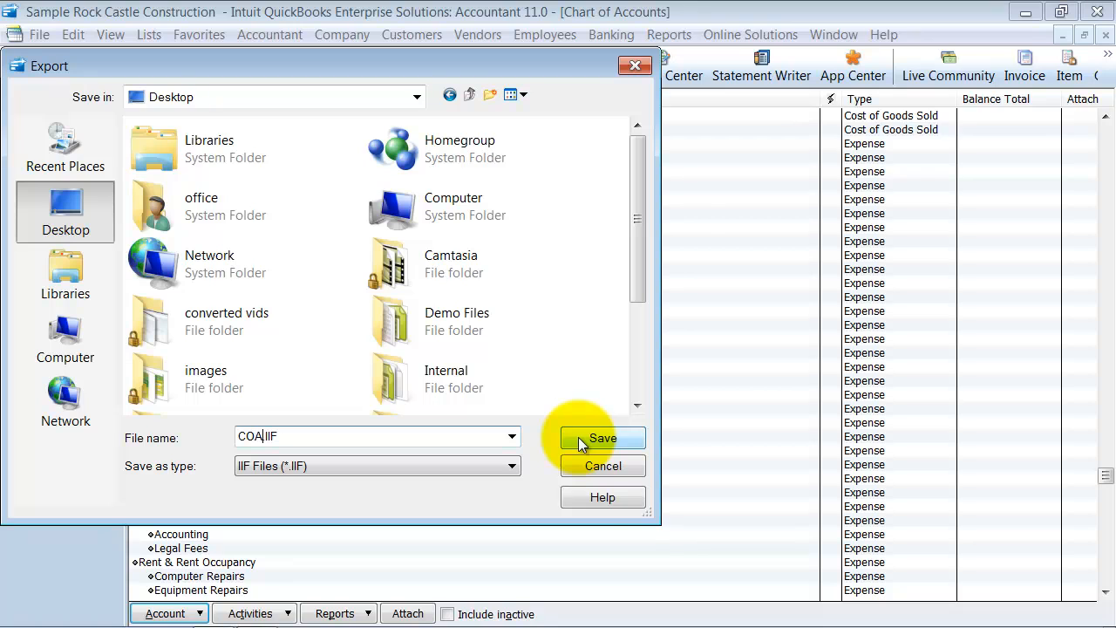
pyautogui.click(602, 437)
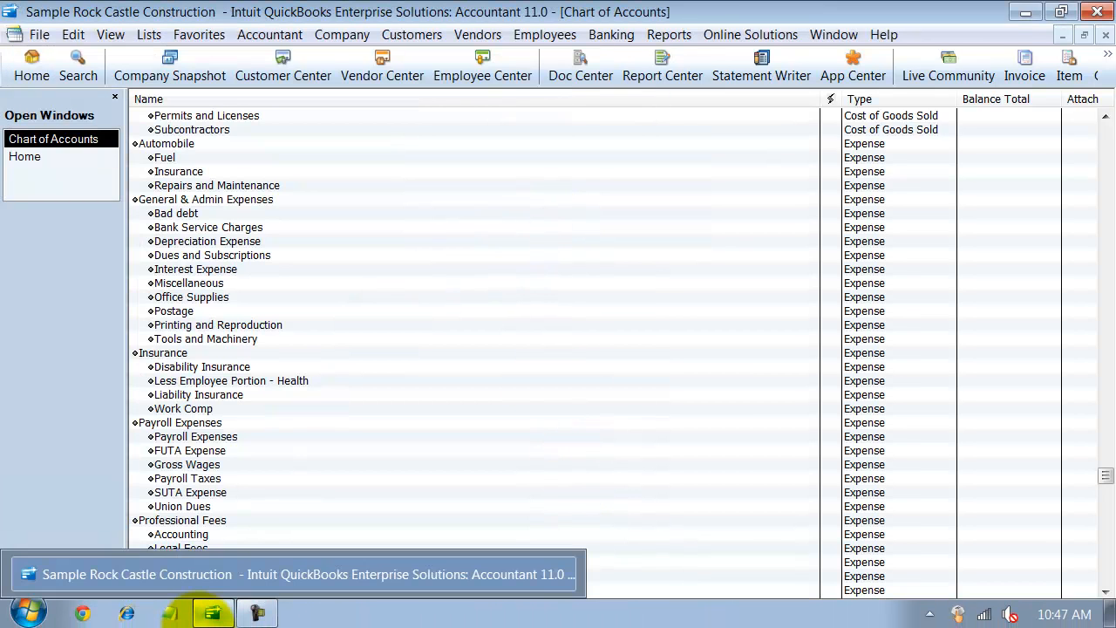
# Step: Launch Excel 2007, double-click COA on the desktop, and dismiss the QuickBooks error
pyautogui.click(25, 611)
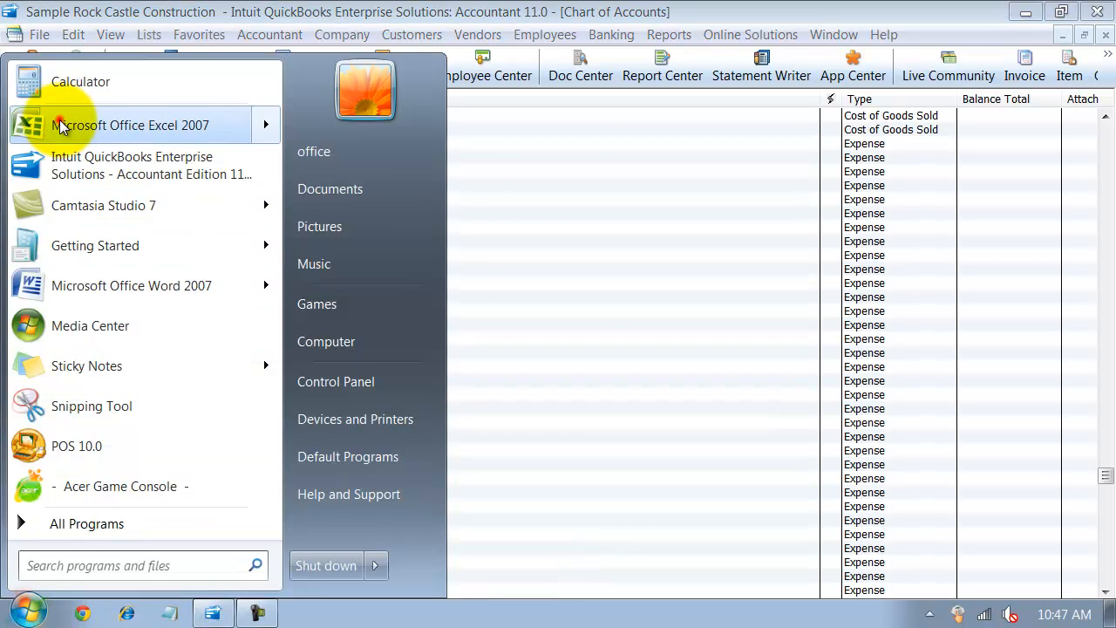
pyautogui.click(131, 125)
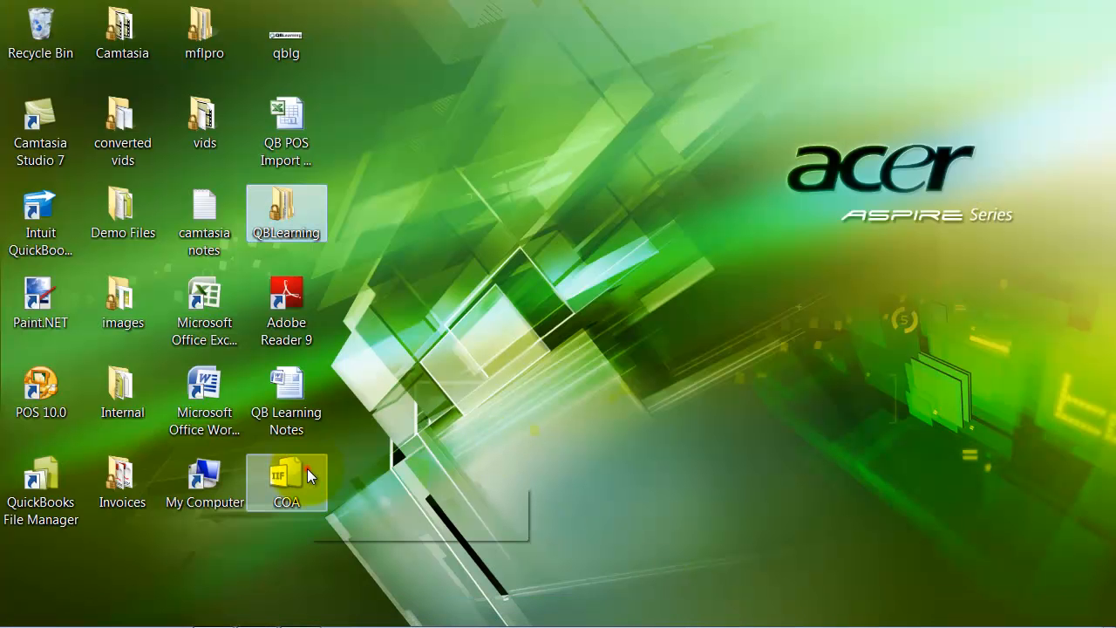
pyautogui.doubleClick(286, 482)
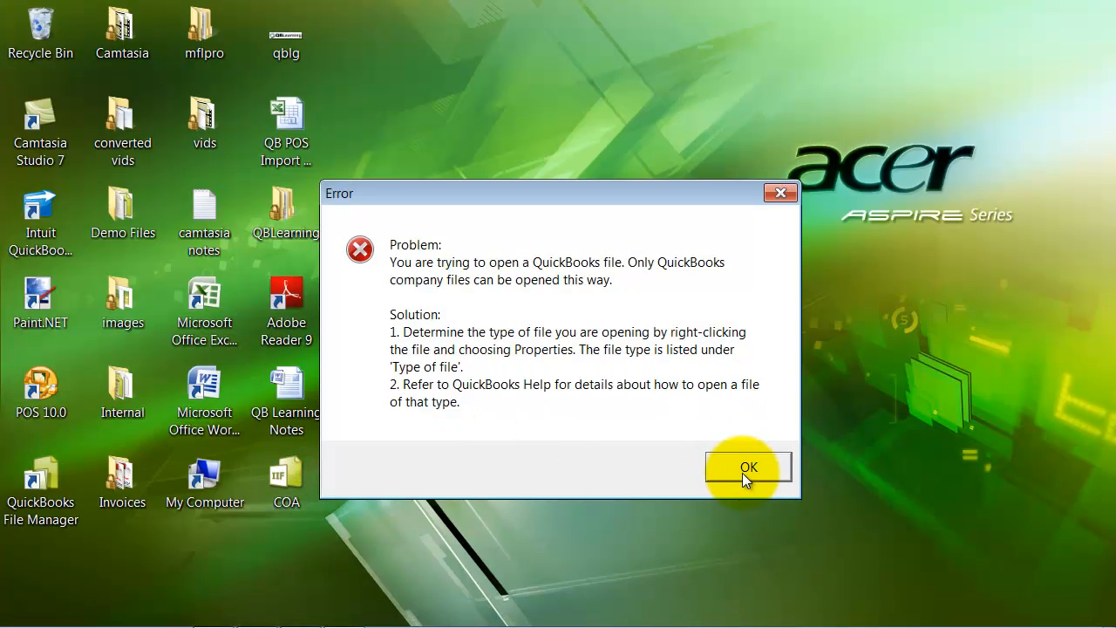
pyautogui.click(747, 466)
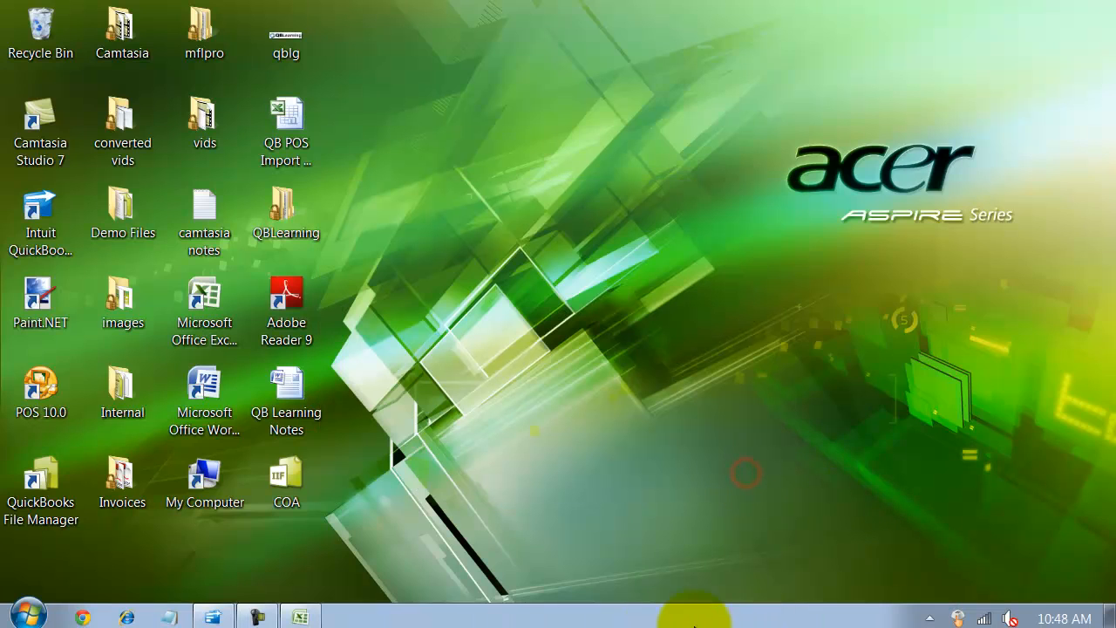
# Step: Open COA.IIF from the Desktop in Excel using the All Files filter
pyautogui.click(299, 617)
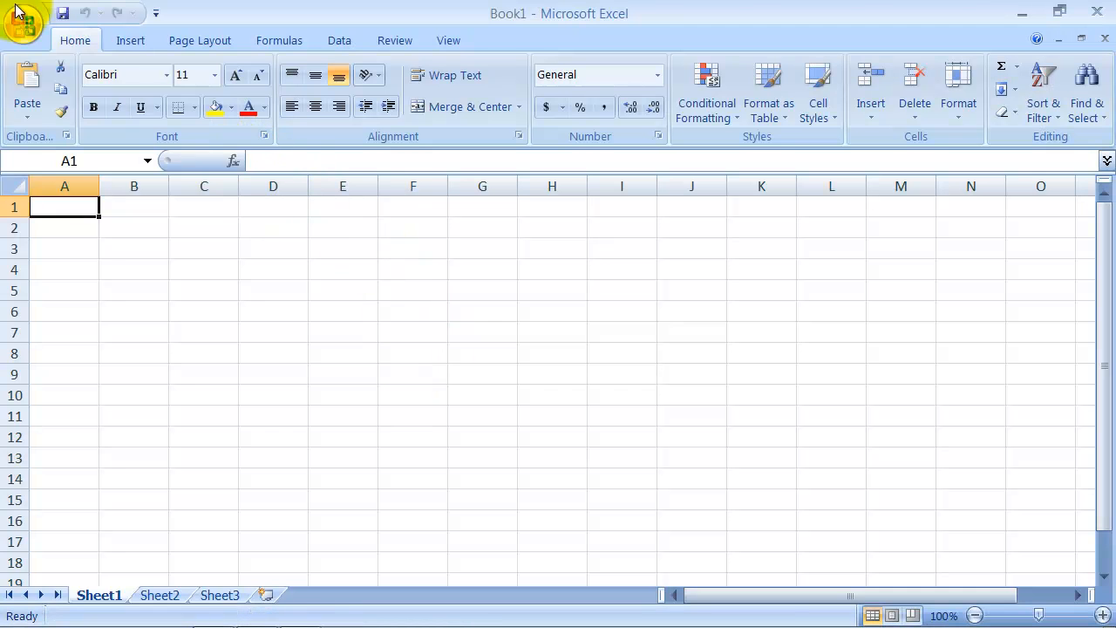
pyautogui.click(22, 23)
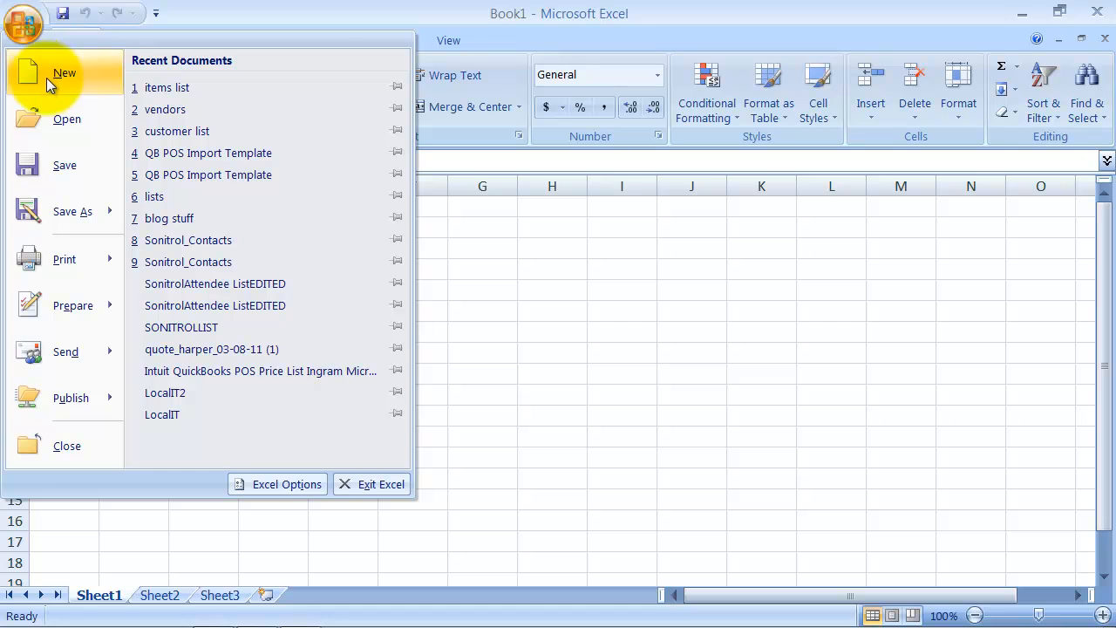
pyautogui.click(67, 118)
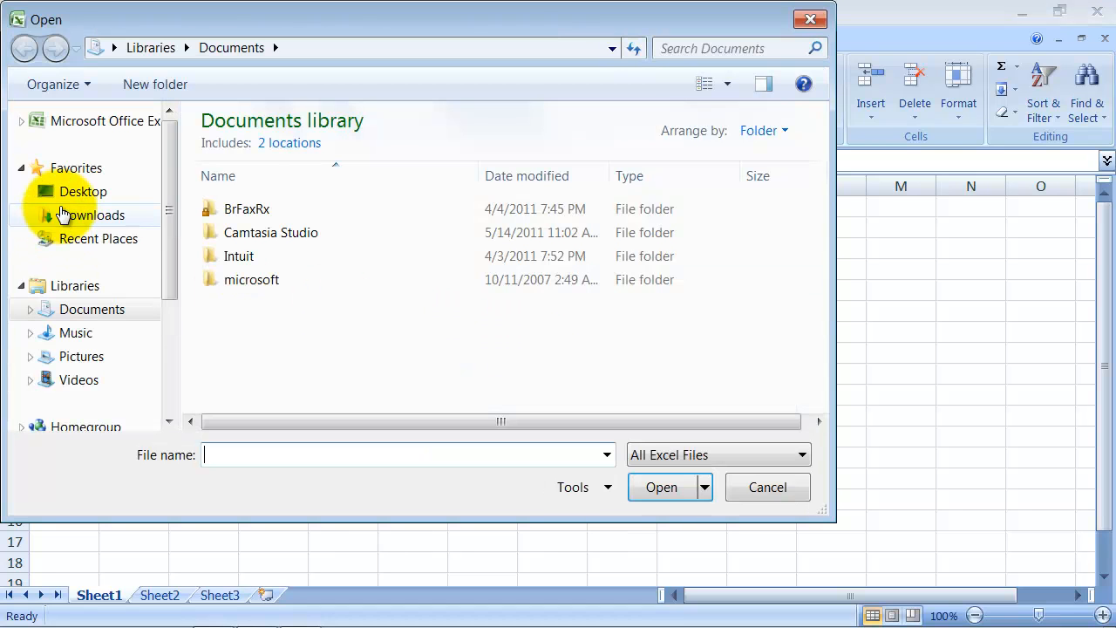
pyautogui.click(83, 191)
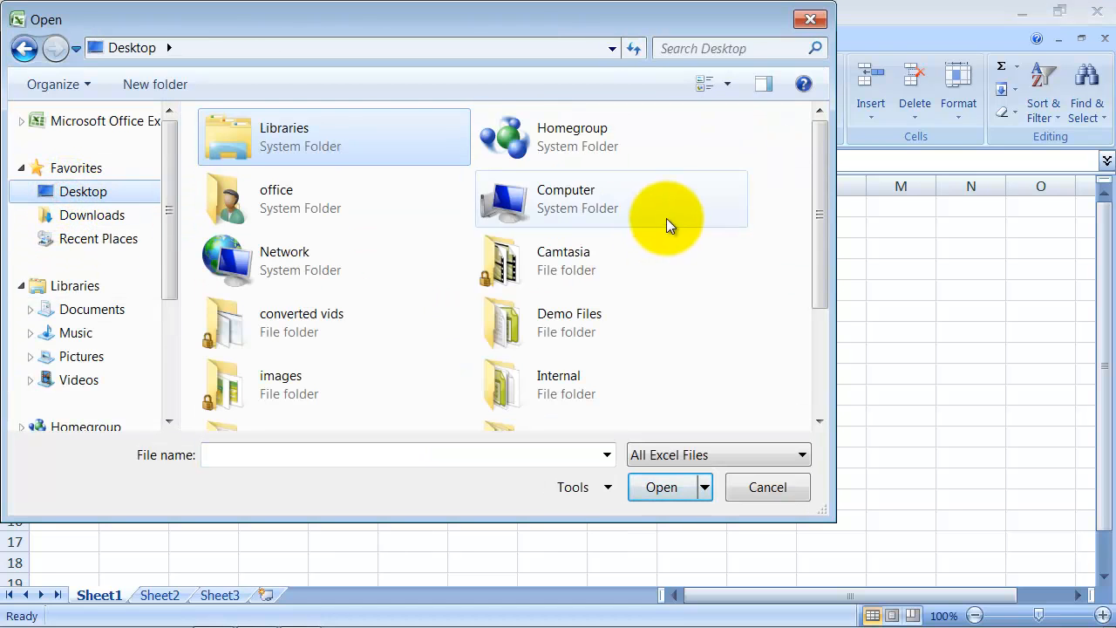
pyautogui.scroll(-3)
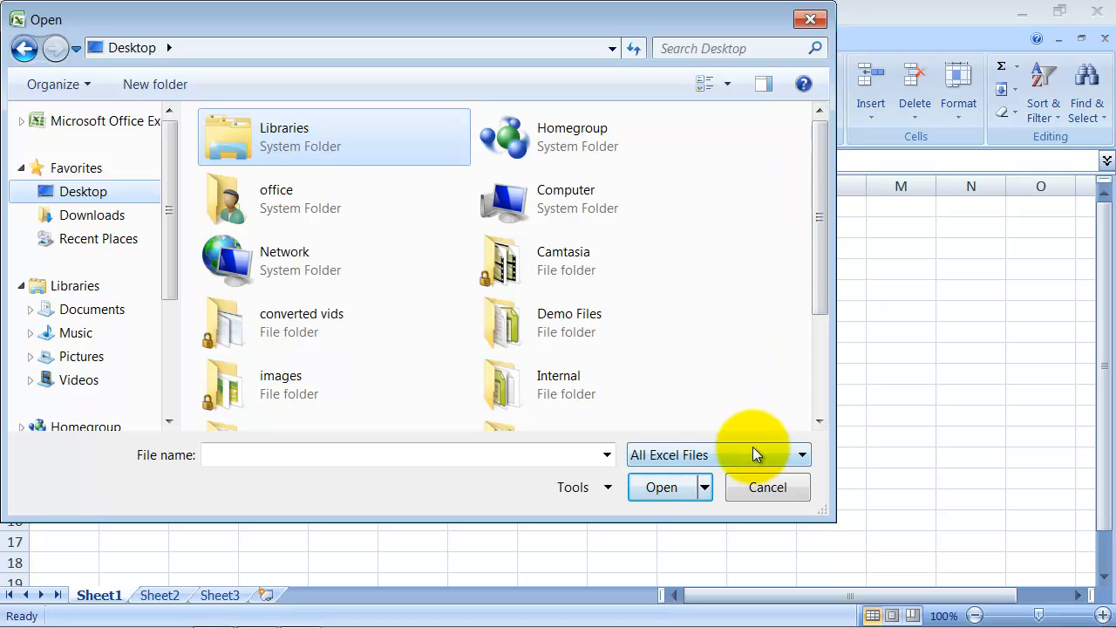
pyautogui.click(798, 454)
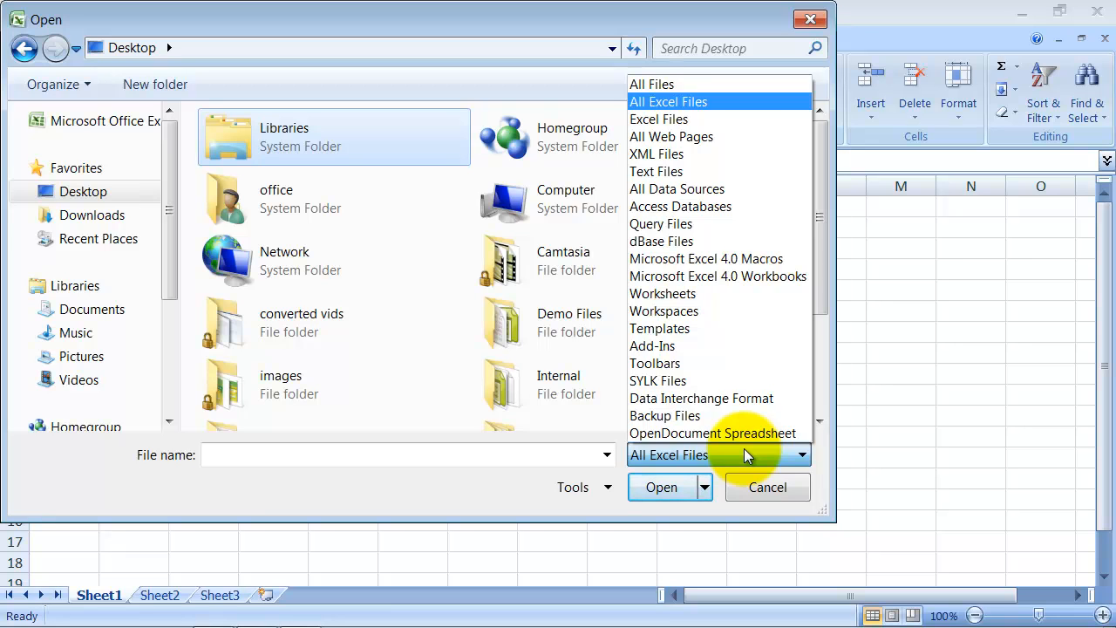
pyautogui.click(652, 84)
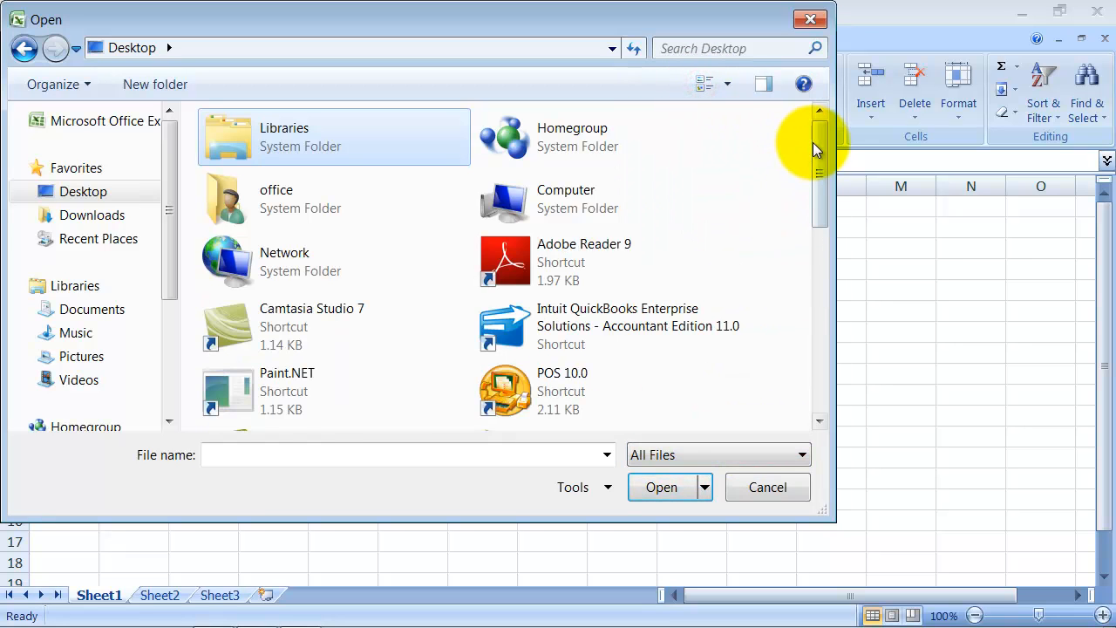
pyautogui.scroll(-3)
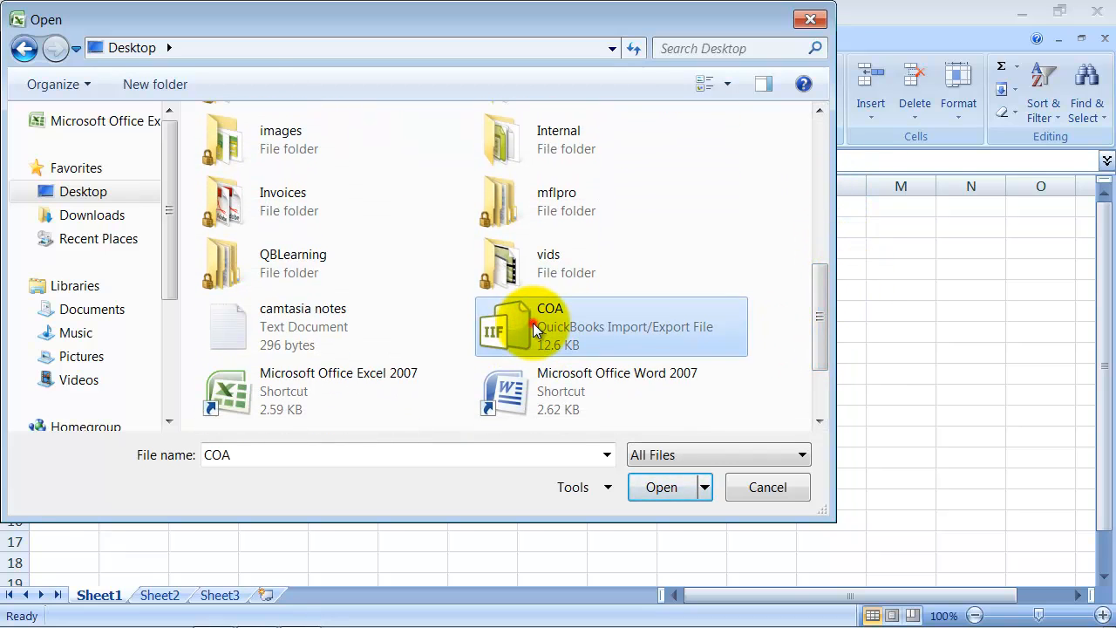
pyautogui.click(661, 486)
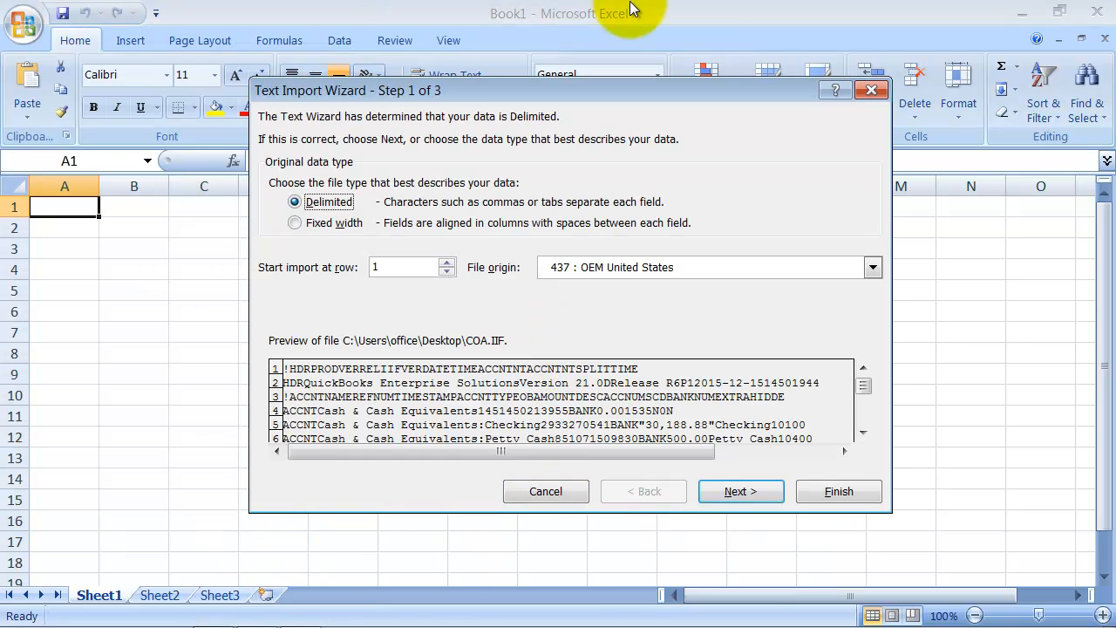
pyautogui.moveTo(819, 148)
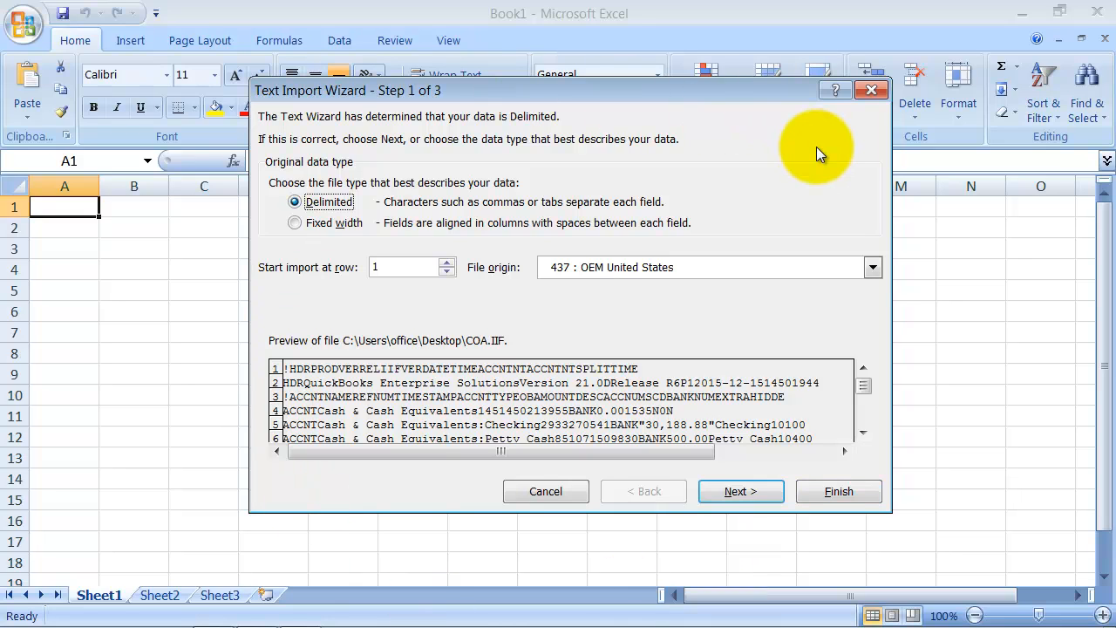
pyautogui.moveTo(479, 277)
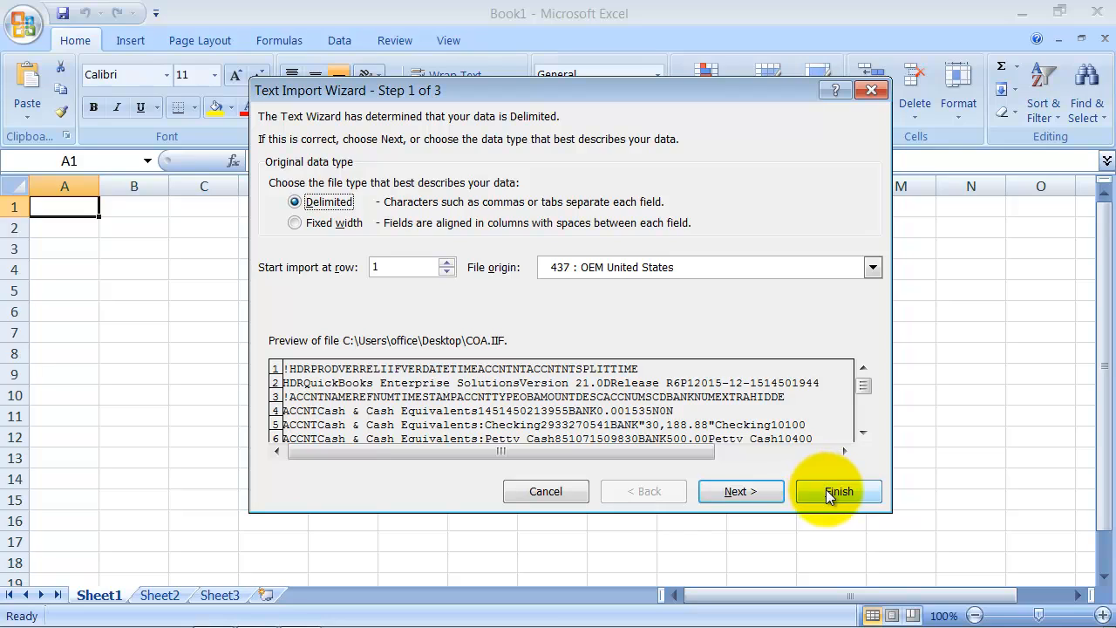
# Step: Finish the Text Import Wizard with Delimited defaults to split COA into columns
pyautogui.click(837, 491)
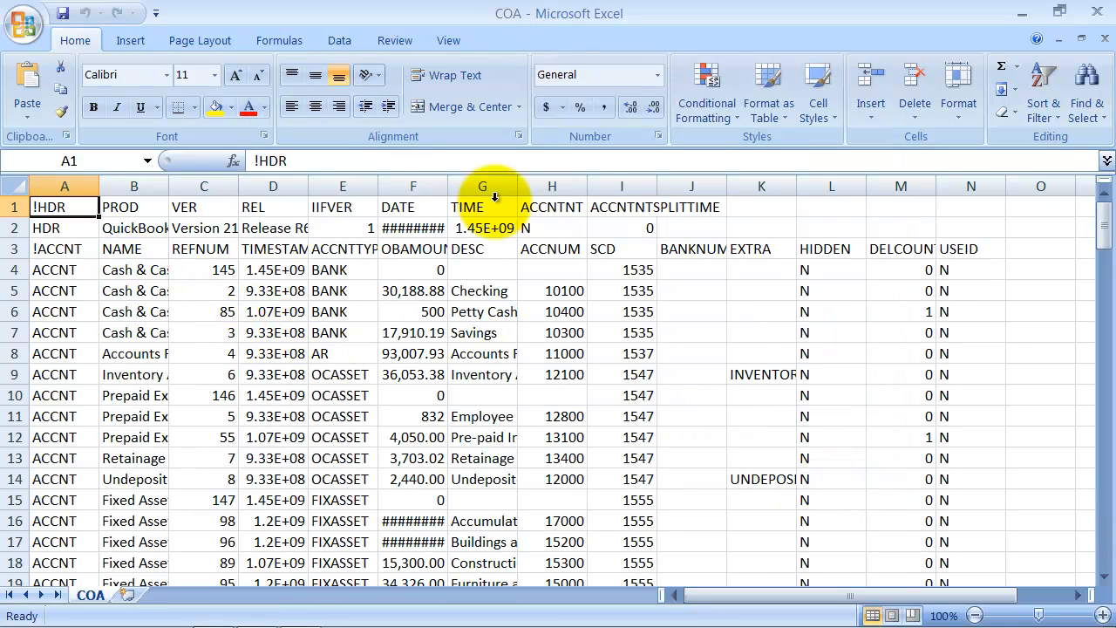
# Step: Delete the header rows above !ACCNT, autofit the NAME column, and target credit card subaccounts
pyautogui.scroll(-3)
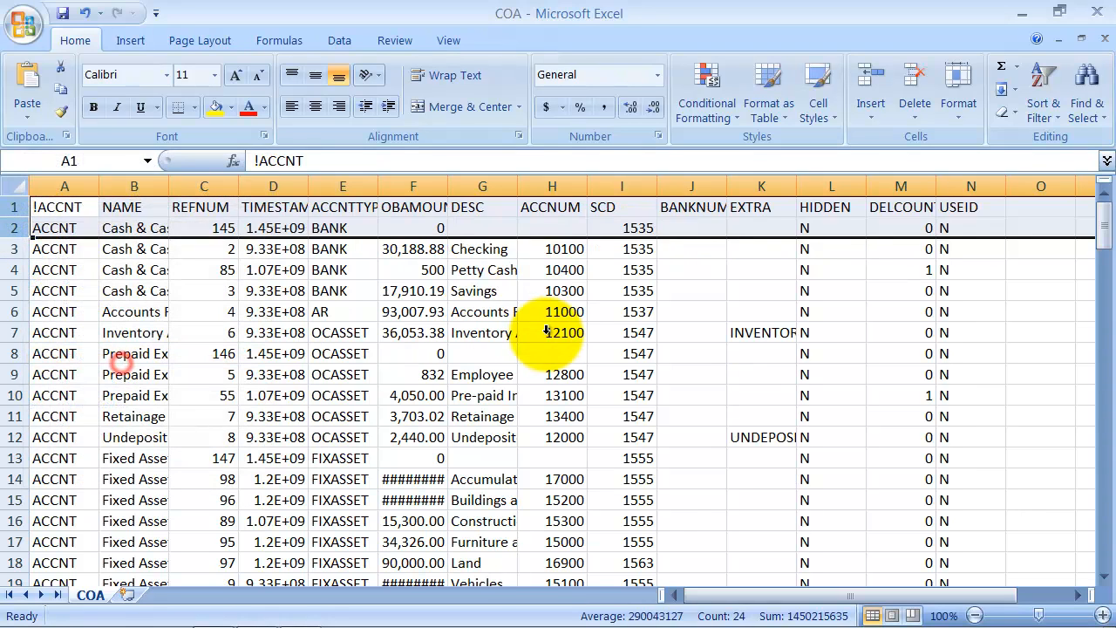
pyautogui.click(551, 332)
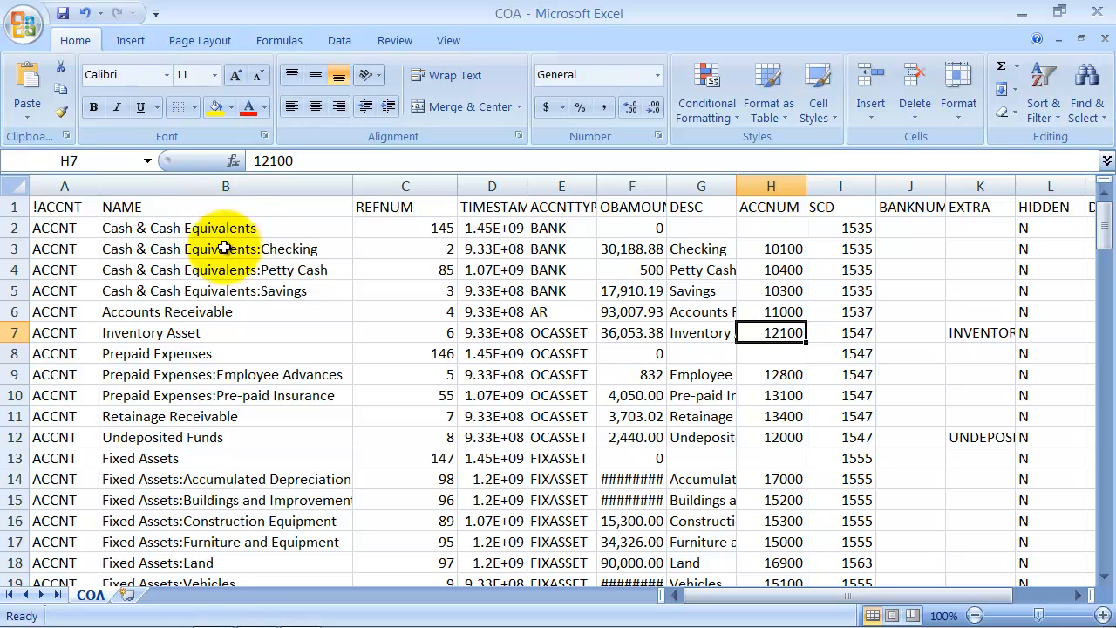
pyautogui.scroll(-3)
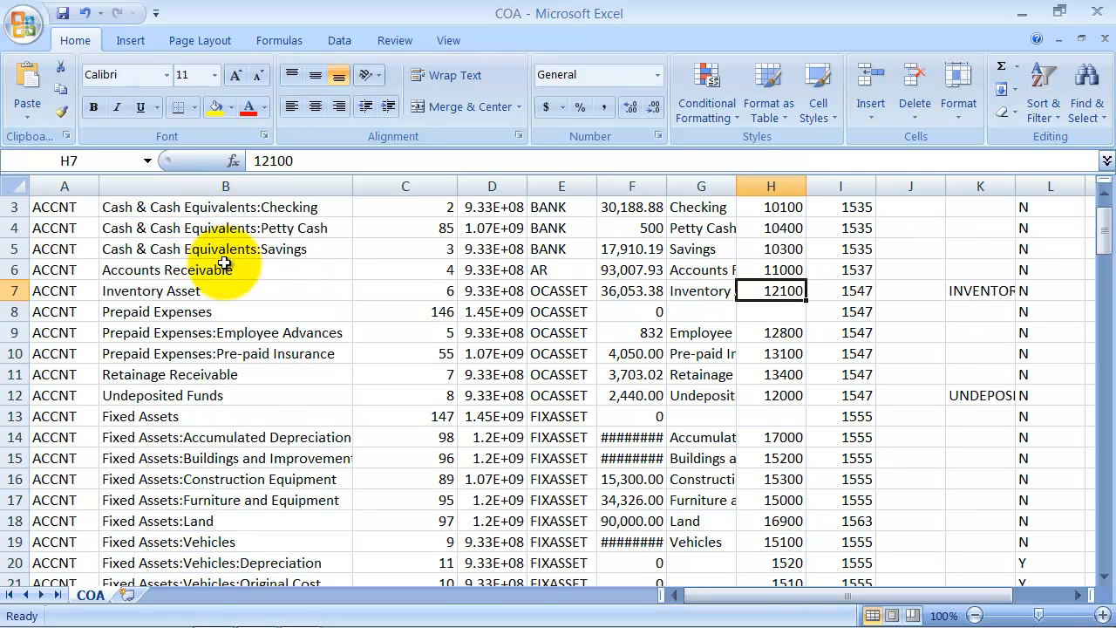
pyautogui.scroll(-3)
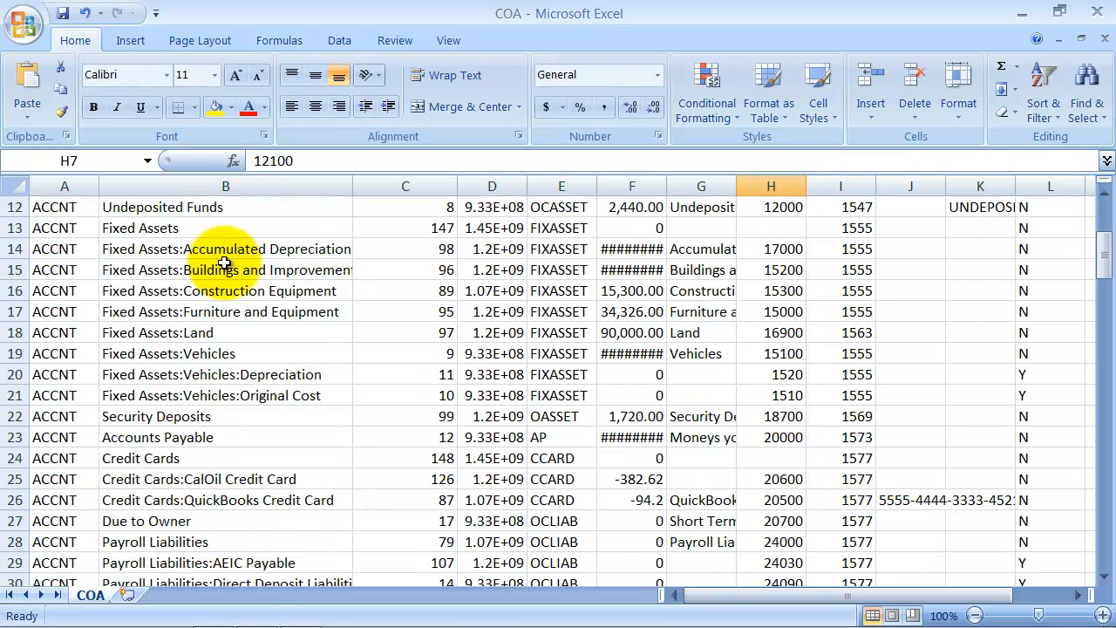
pyautogui.scroll(-3)
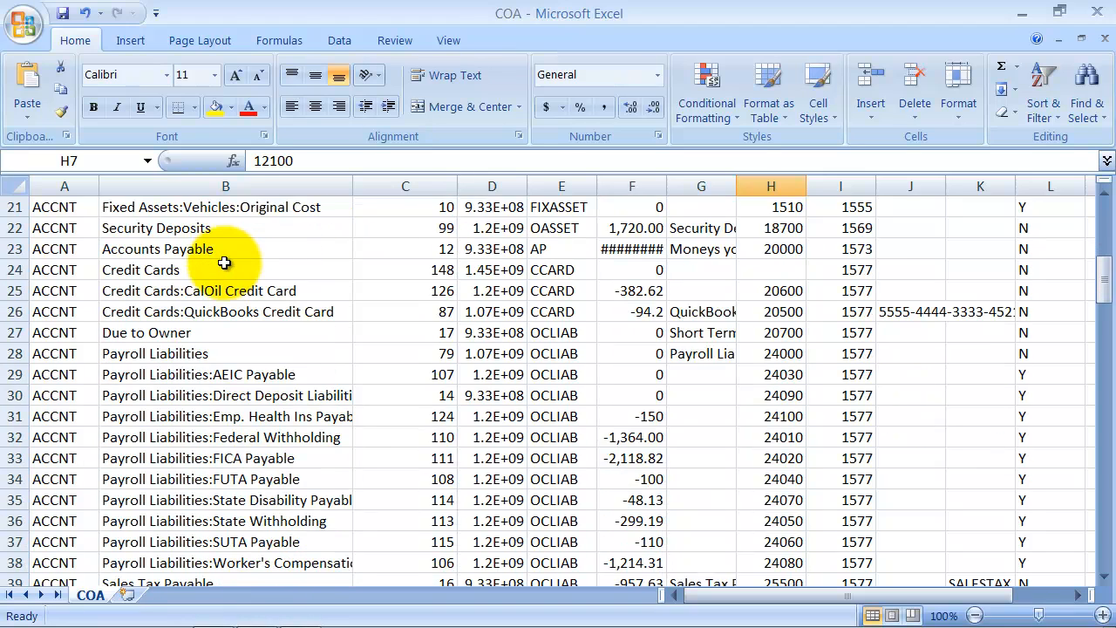
pyautogui.scroll(-3)
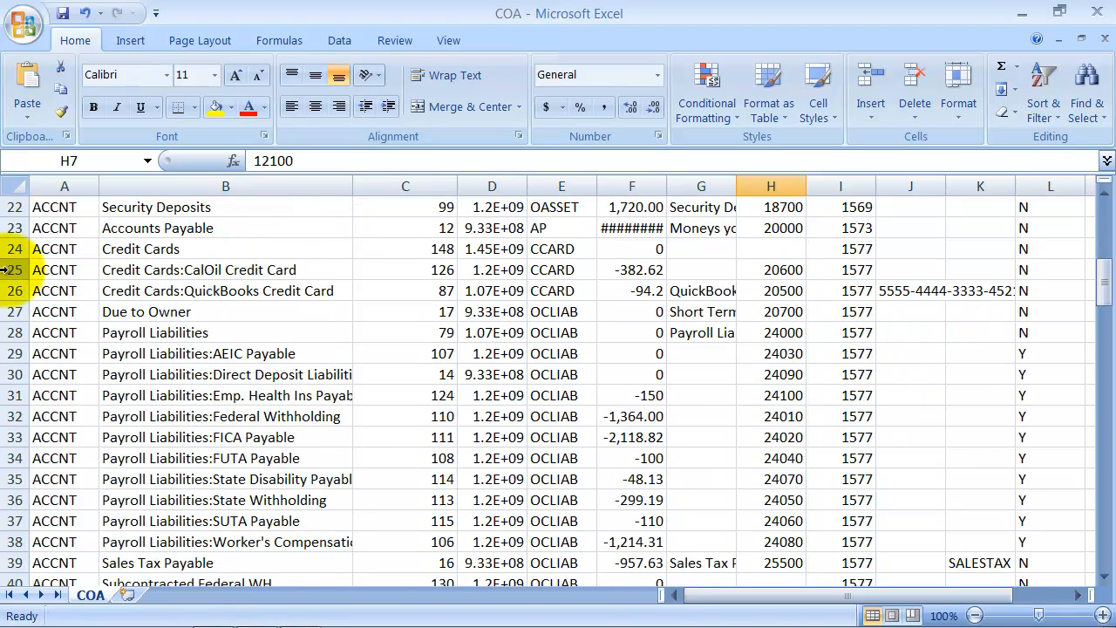
pyautogui.rightClick(64, 270)
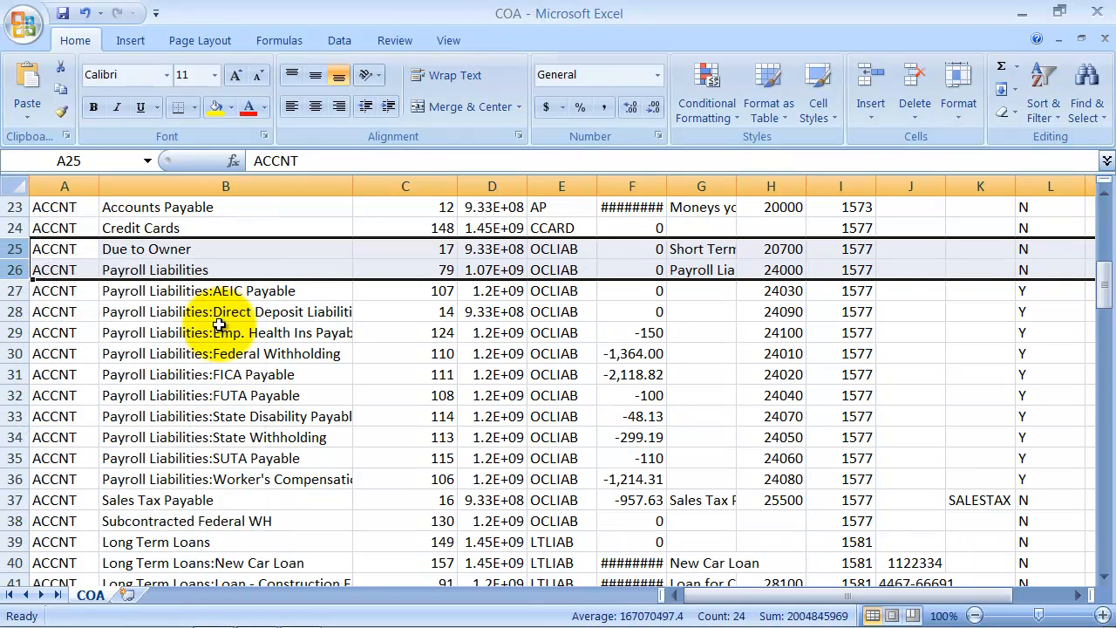
# Step: Delete the eight Long Term Loans subaccount rows from the sheet
pyautogui.scroll(-3)
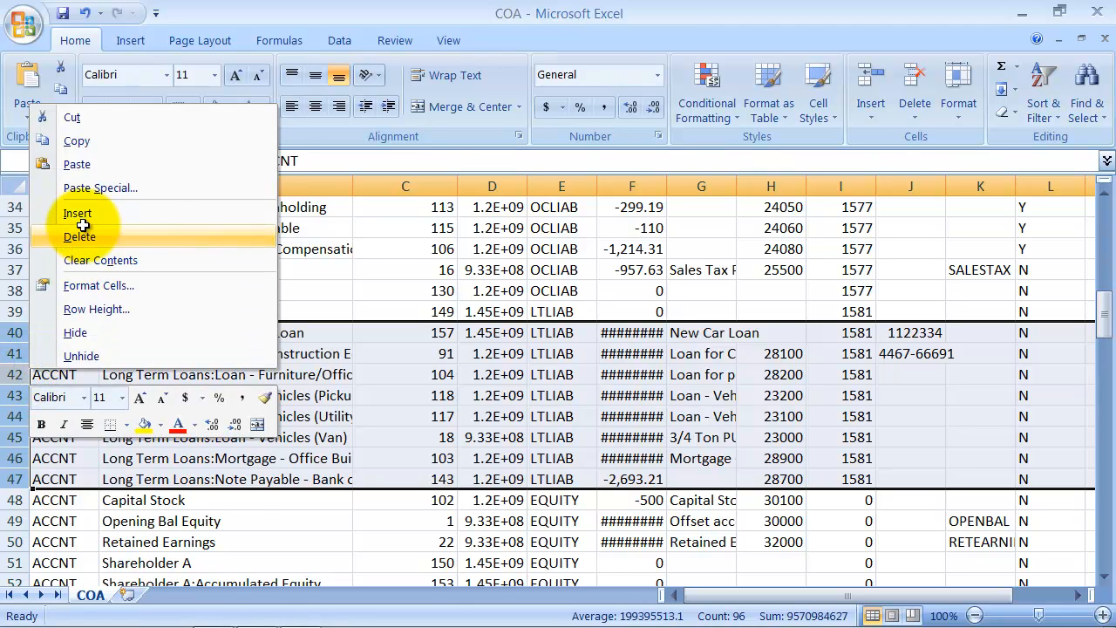
pyautogui.click(80, 237)
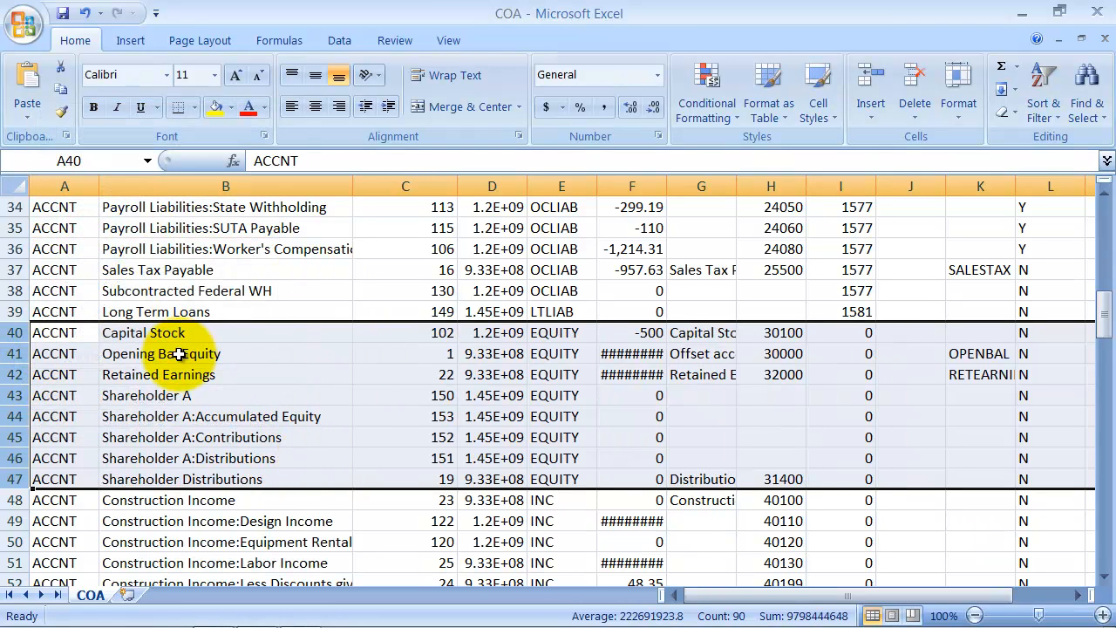
pyautogui.scroll(-3)
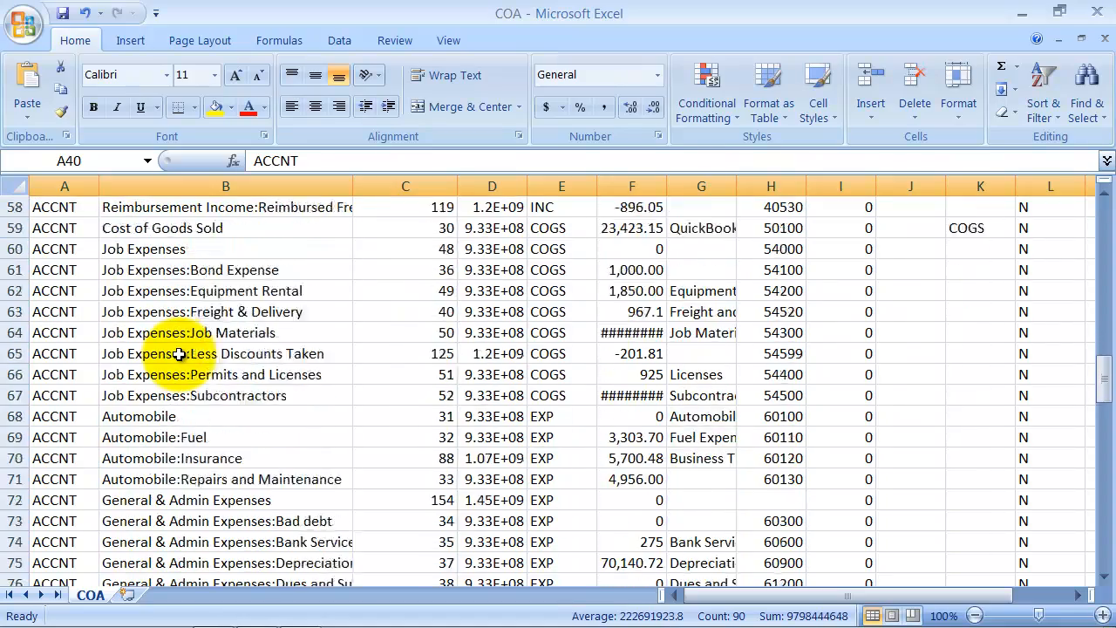
pyautogui.scroll(3)
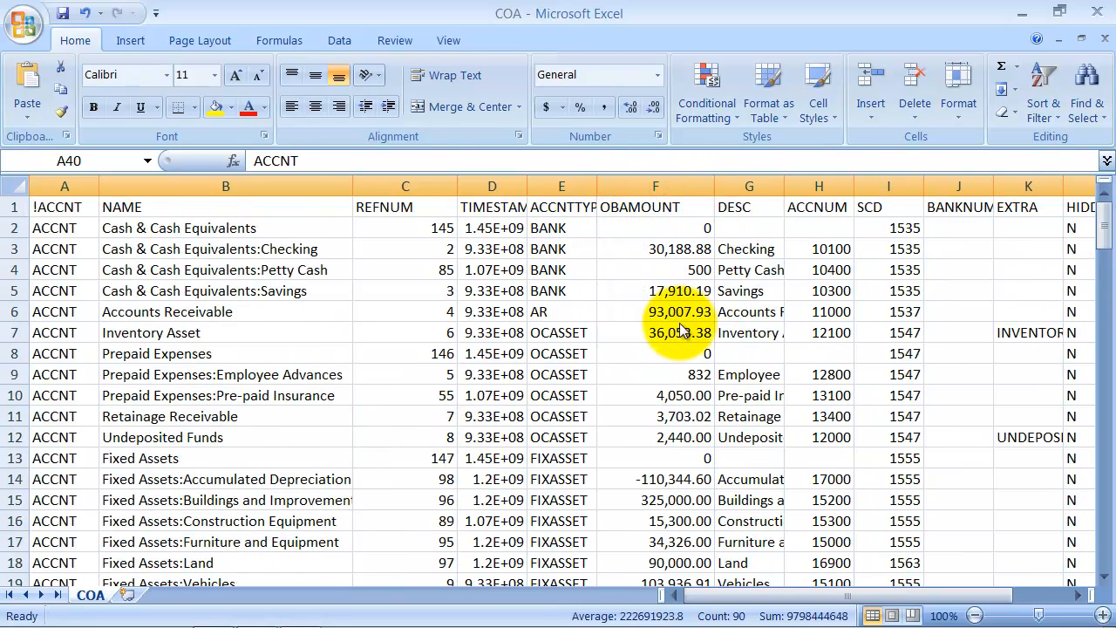
pyautogui.moveTo(649, 228)
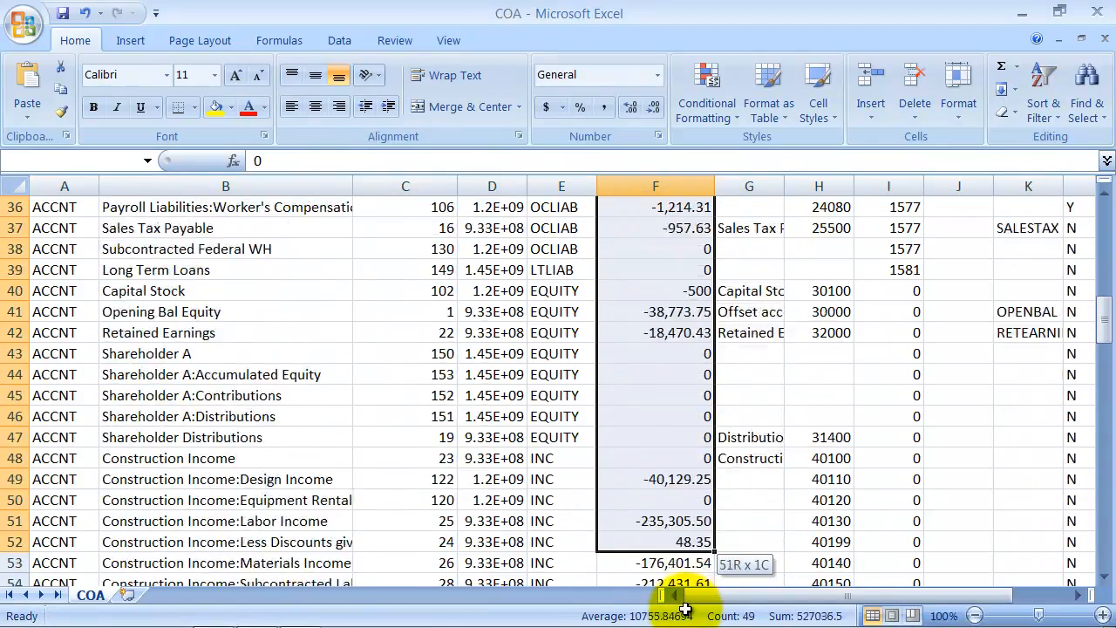
# Step: Clear every opening balance amount in the OBAMOUNT column F
pyautogui.scroll(-3)
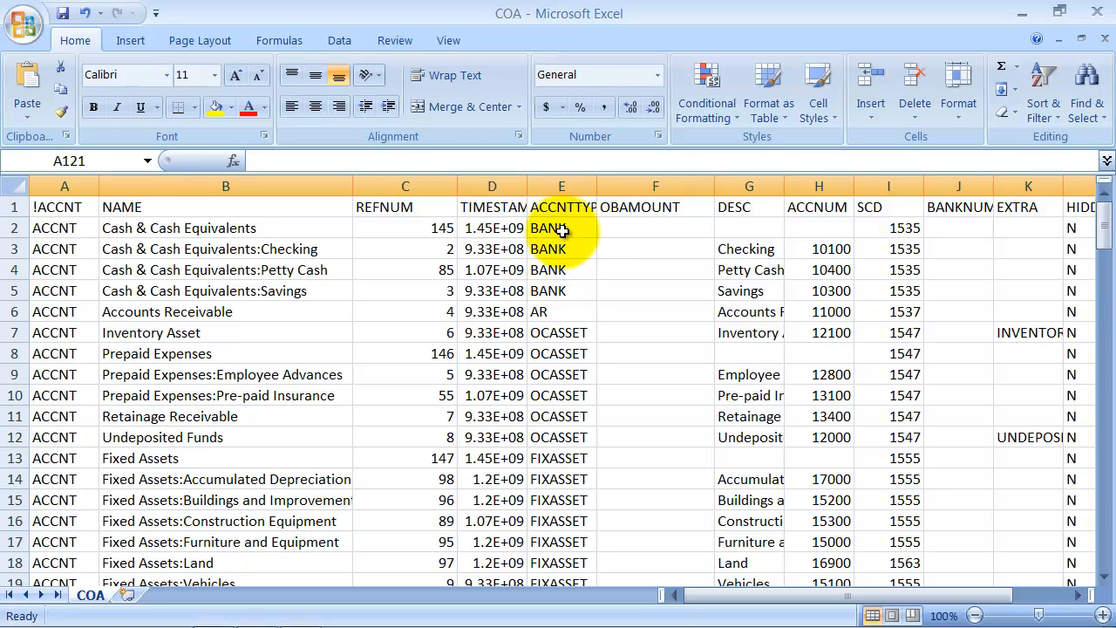
pyautogui.moveTo(555, 312)
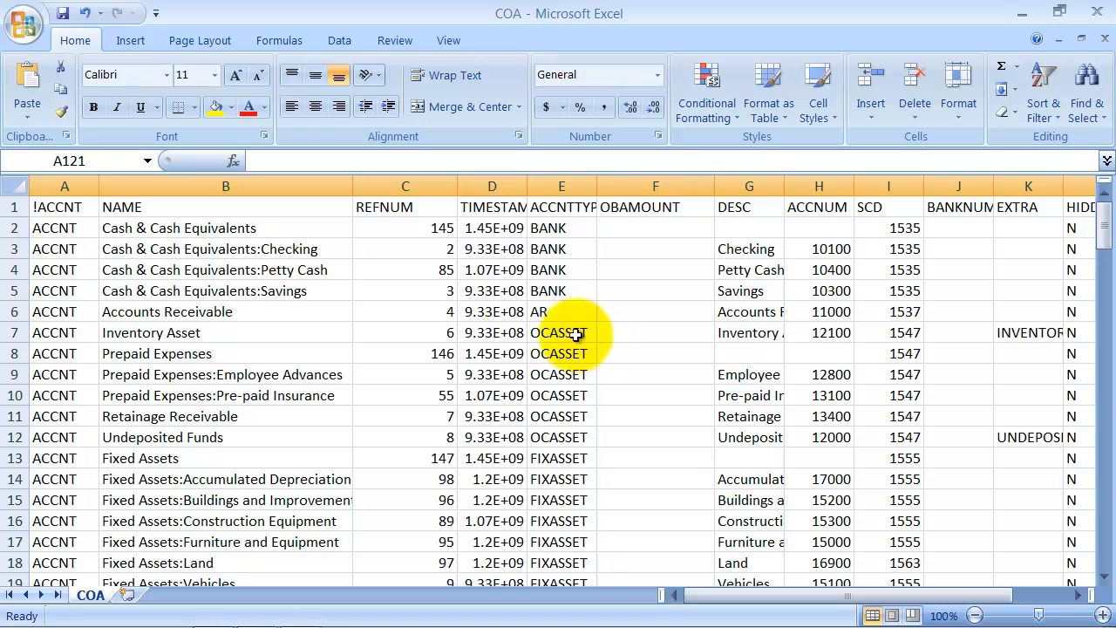
# Step: Scroll to the bottom of the account list, ending with Sales Orders at row 120
pyautogui.scroll(-3)
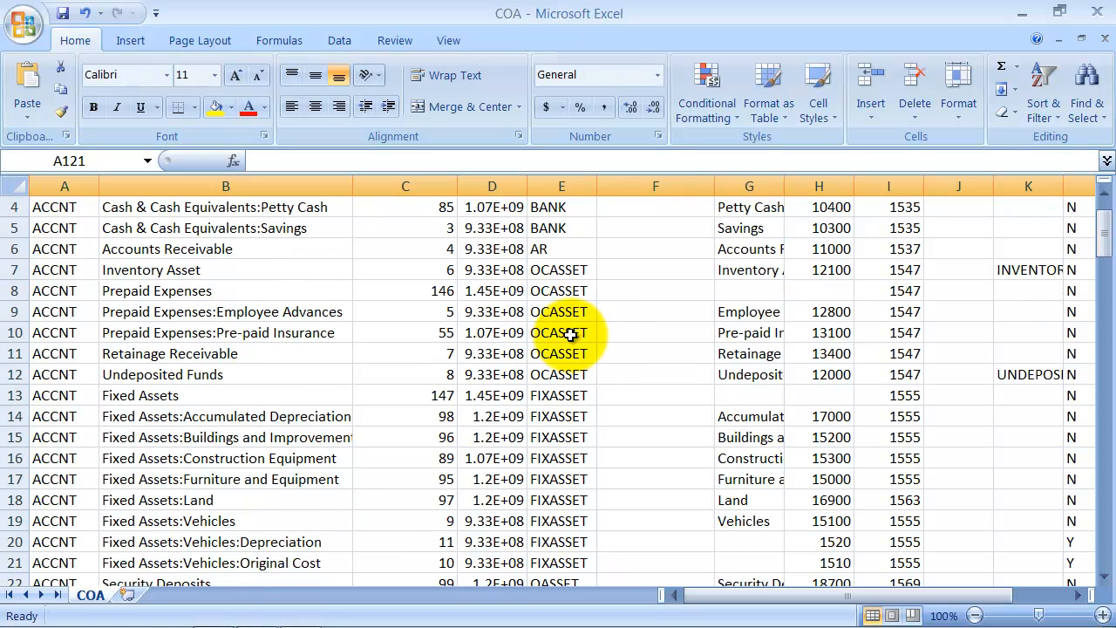
pyautogui.scroll(-3)
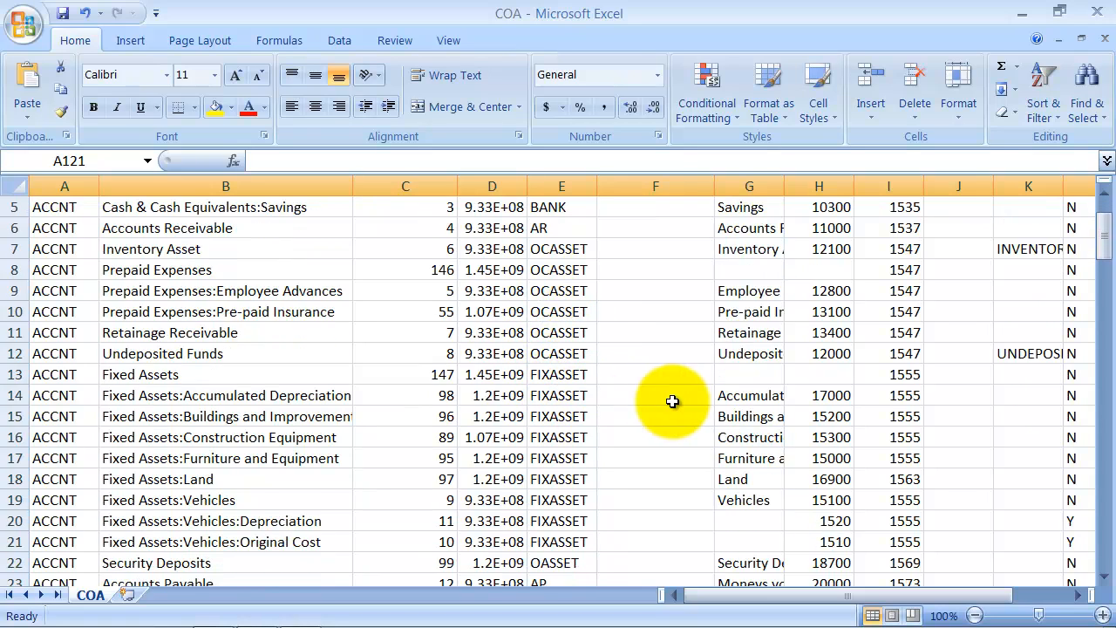
pyautogui.scroll(-3)
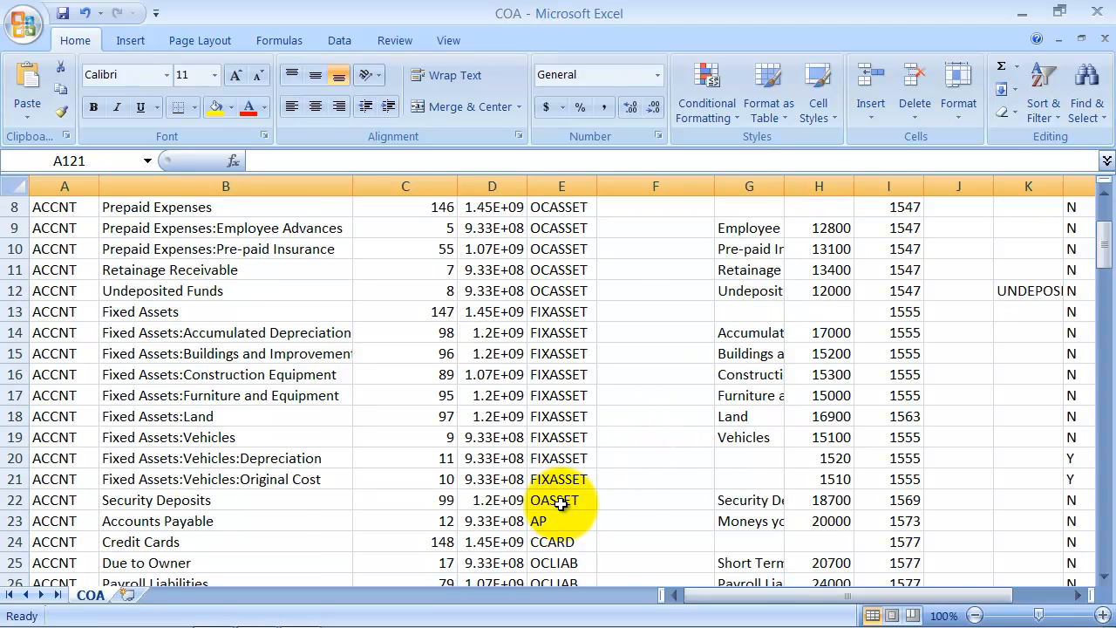
pyautogui.moveTo(594, 500)
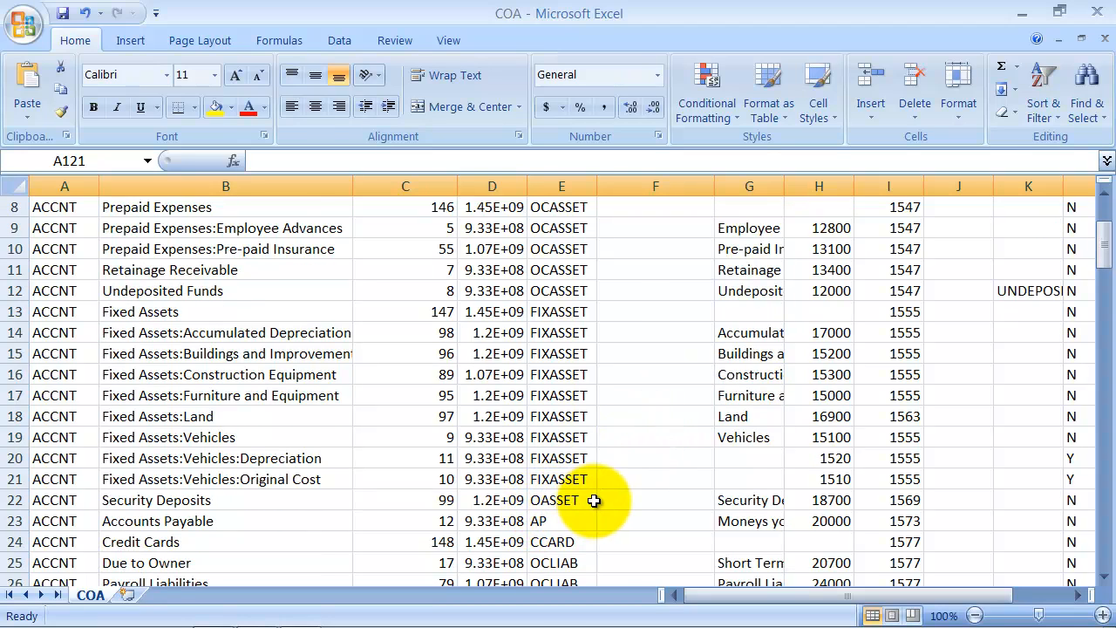
pyautogui.scroll(-3)
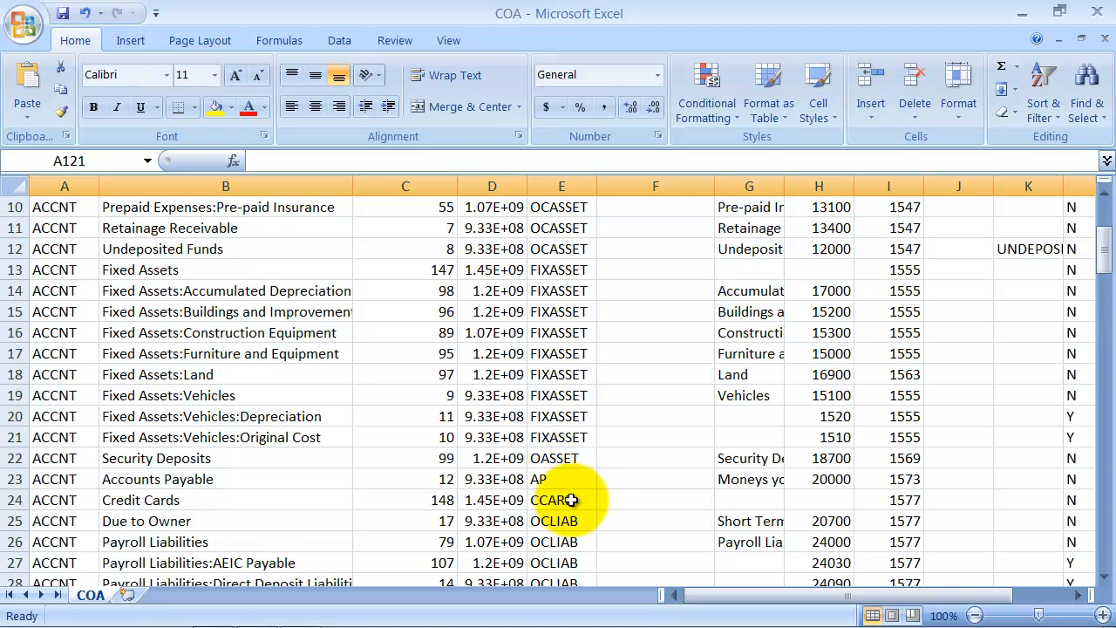
pyautogui.moveTo(558, 521)
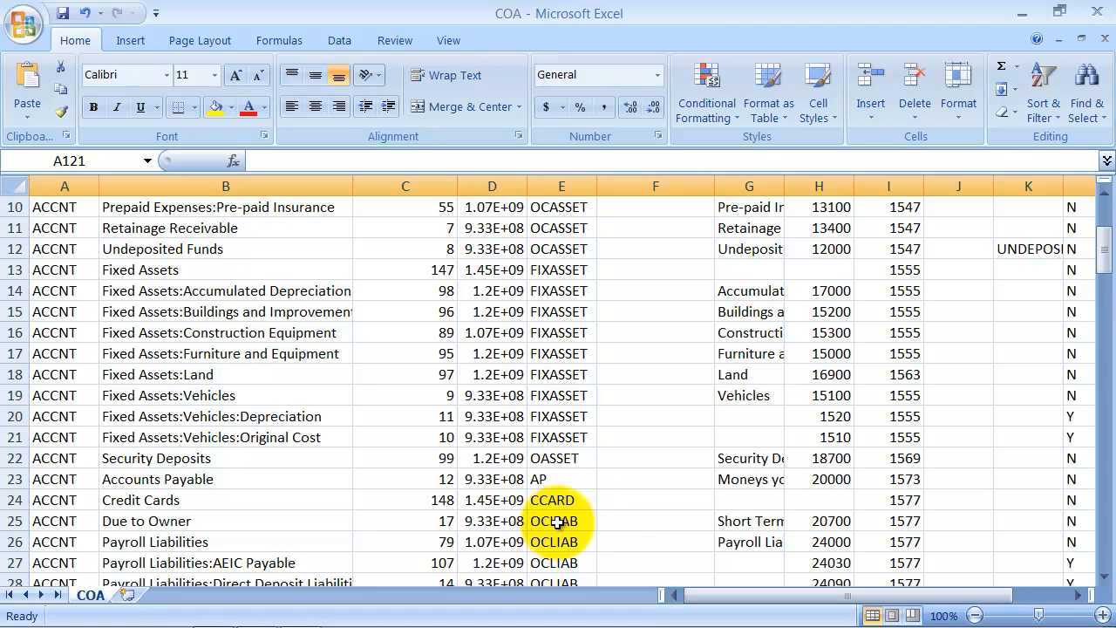
pyautogui.scroll(-3)
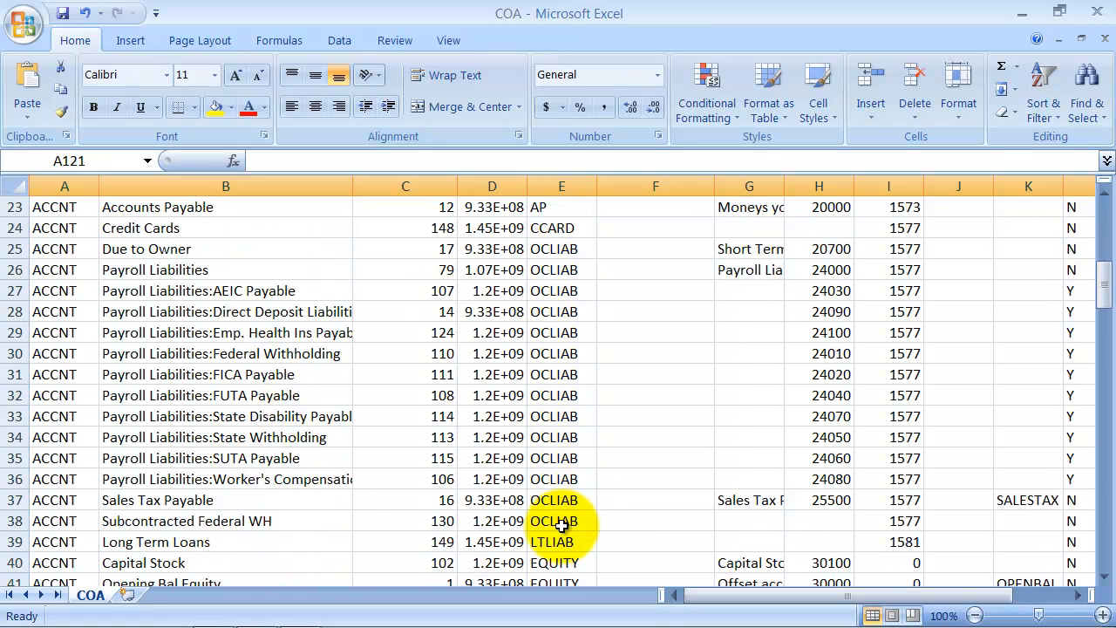
pyautogui.scroll(-3)
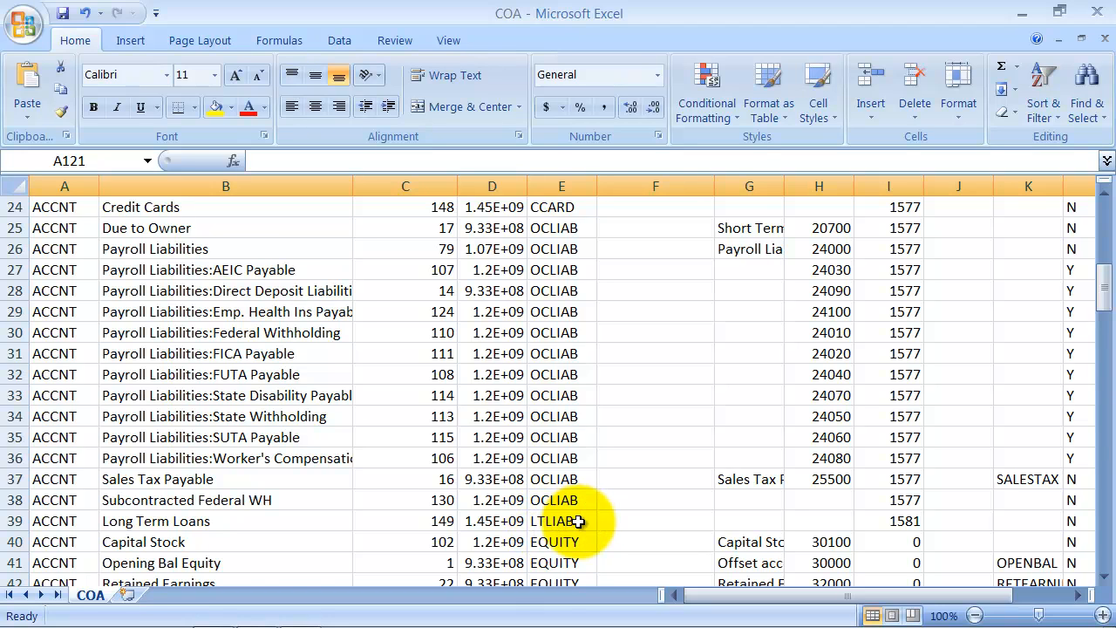
pyautogui.scroll(-3)
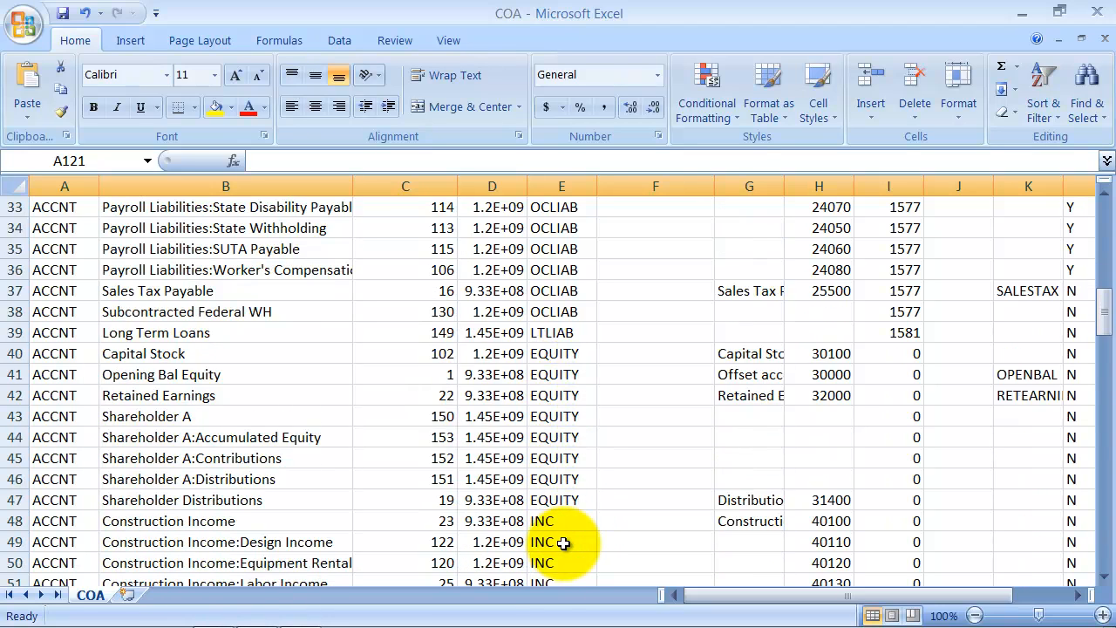
pyautogui.scroll(-3)
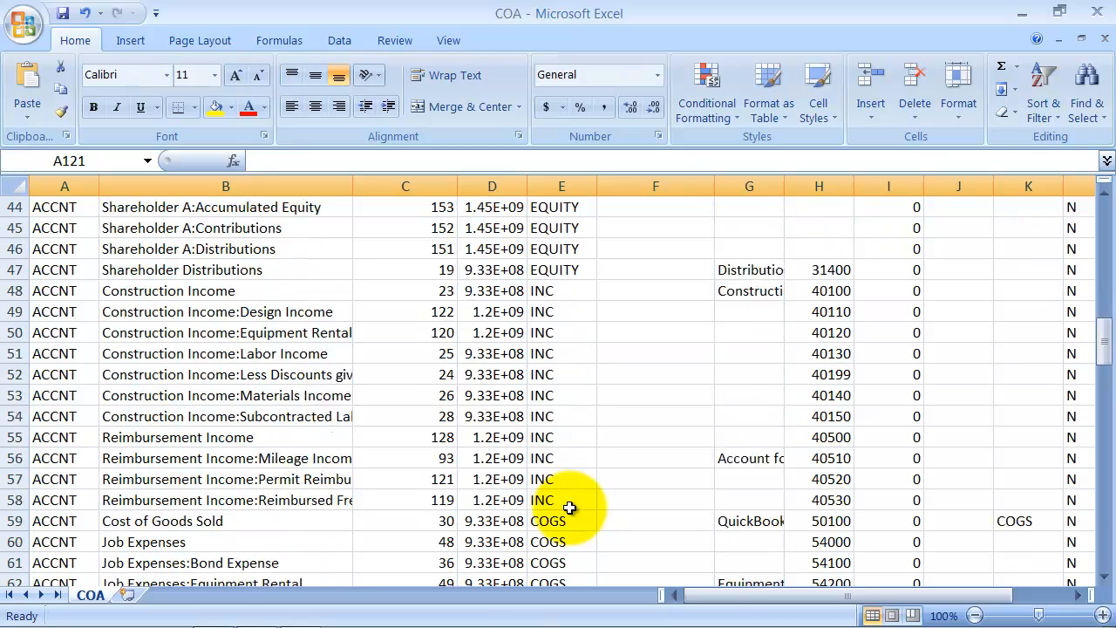
pyautogui.scroll(-3)
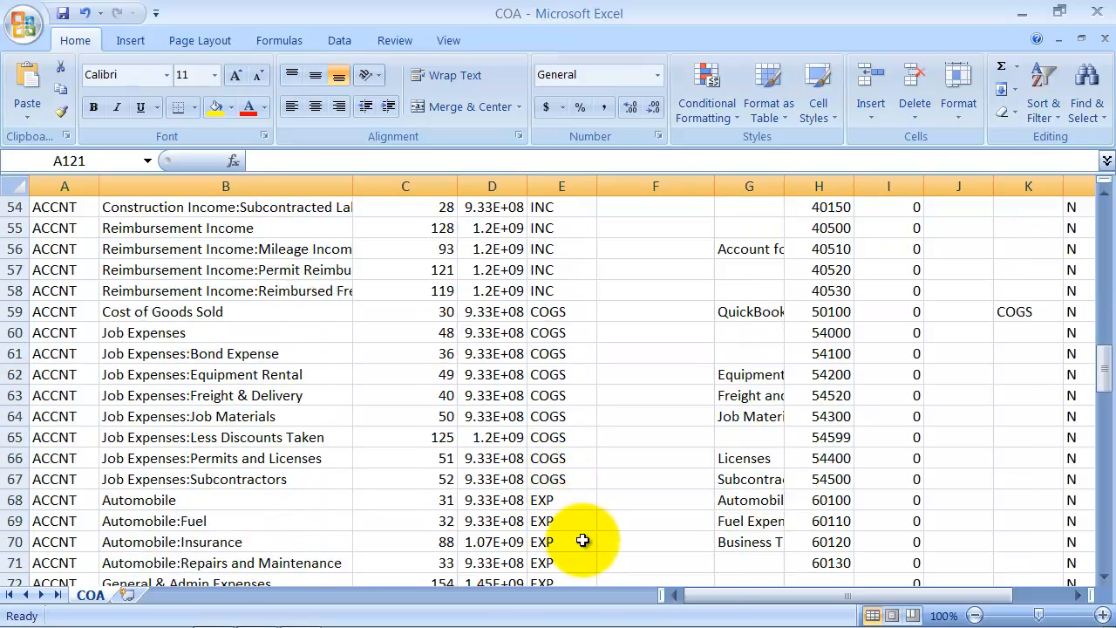
pyautogui.scroll(-3)
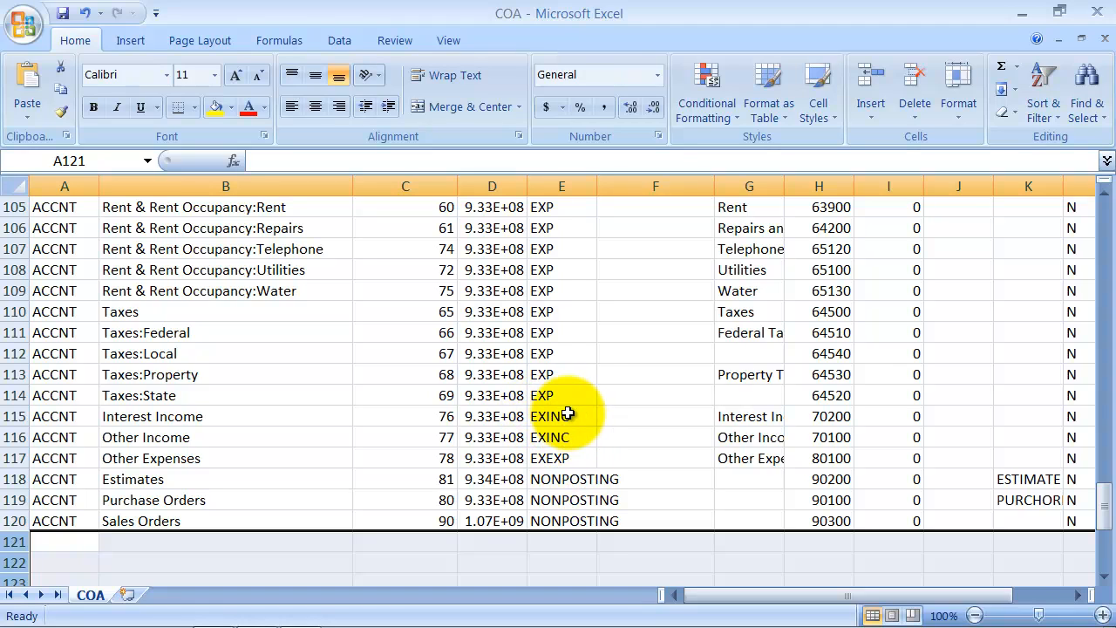
pyautogui.moveTo(547, 416)
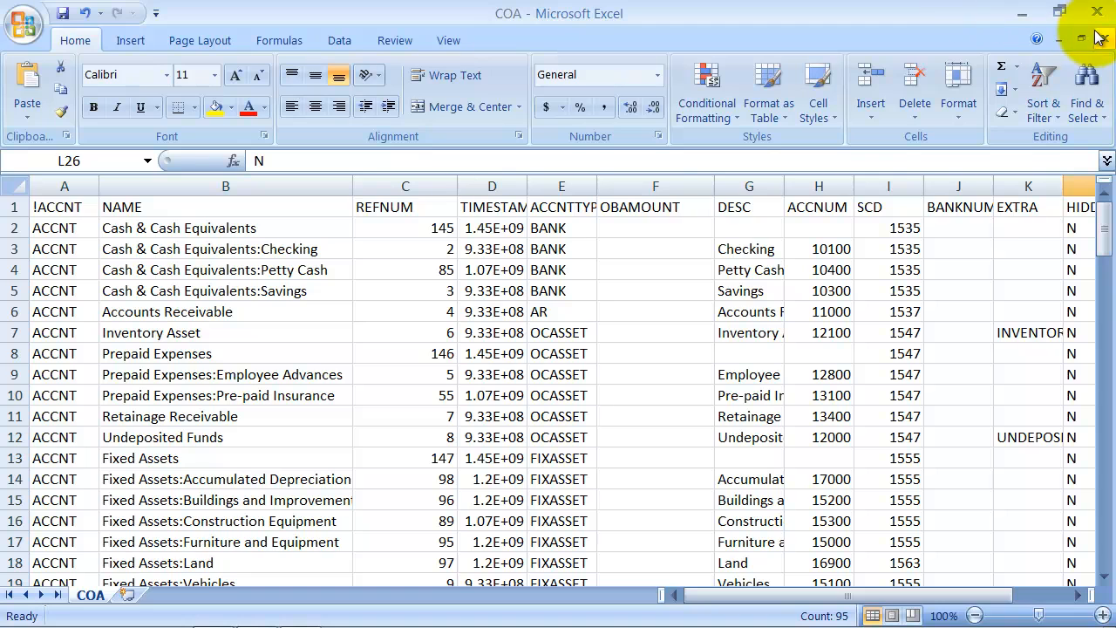
# Step: Close the COA.IIF workbook in Excel without saving, returning to QuickBooks
pyautogui.click(1097, 11)
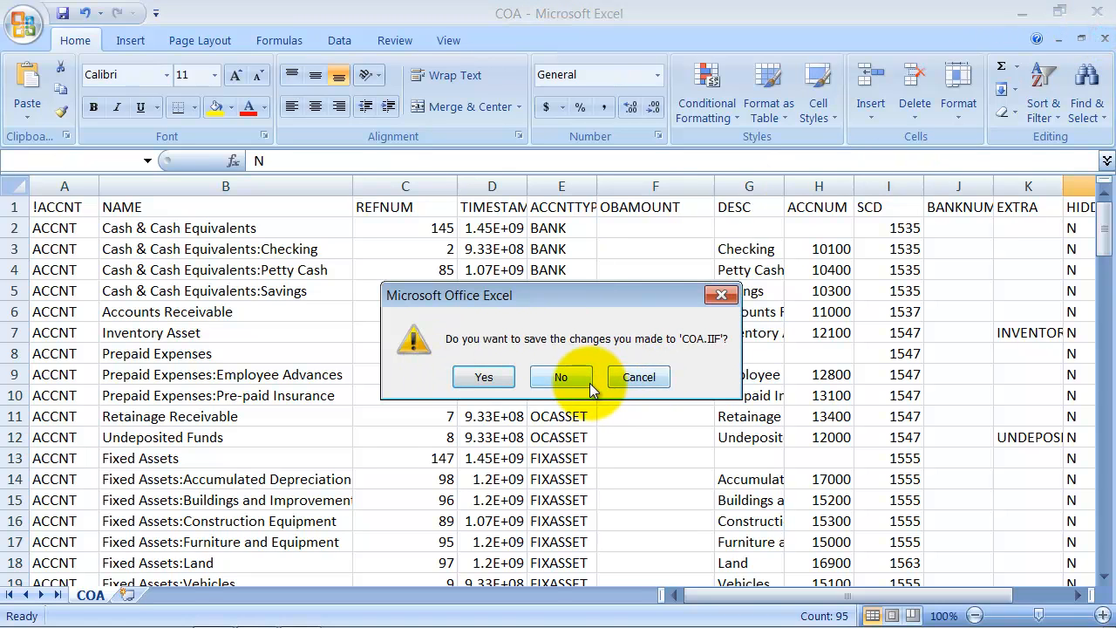
pyautogui.click(561, 376)
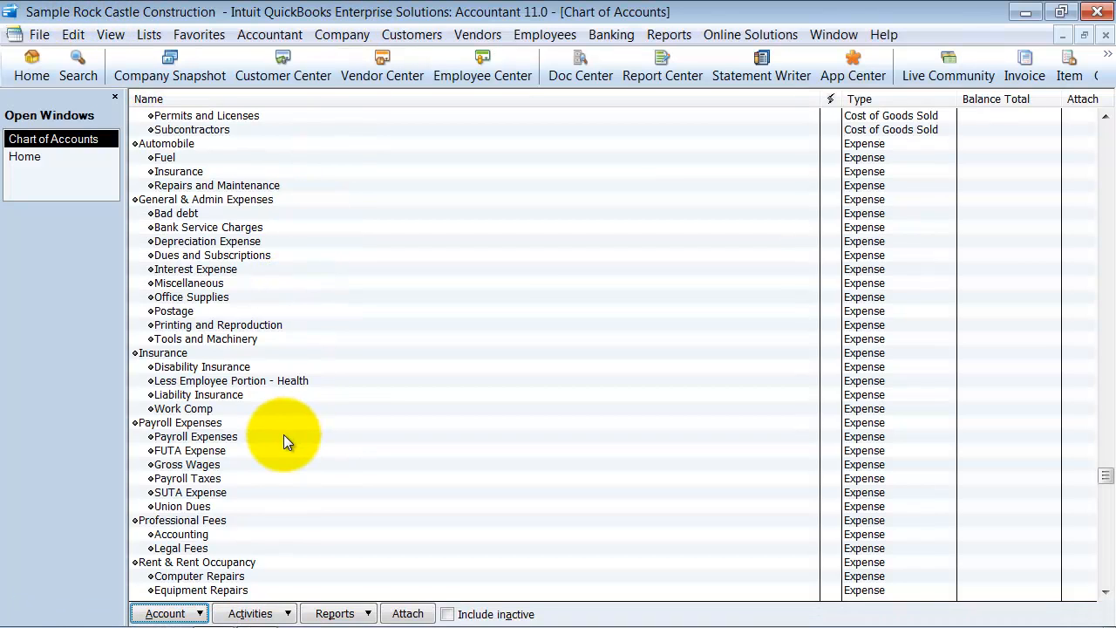
# Step: Reopen Demo Company LLC as administrator and review its three-account Chart of Accounts
pyautogui.click(39, 34)
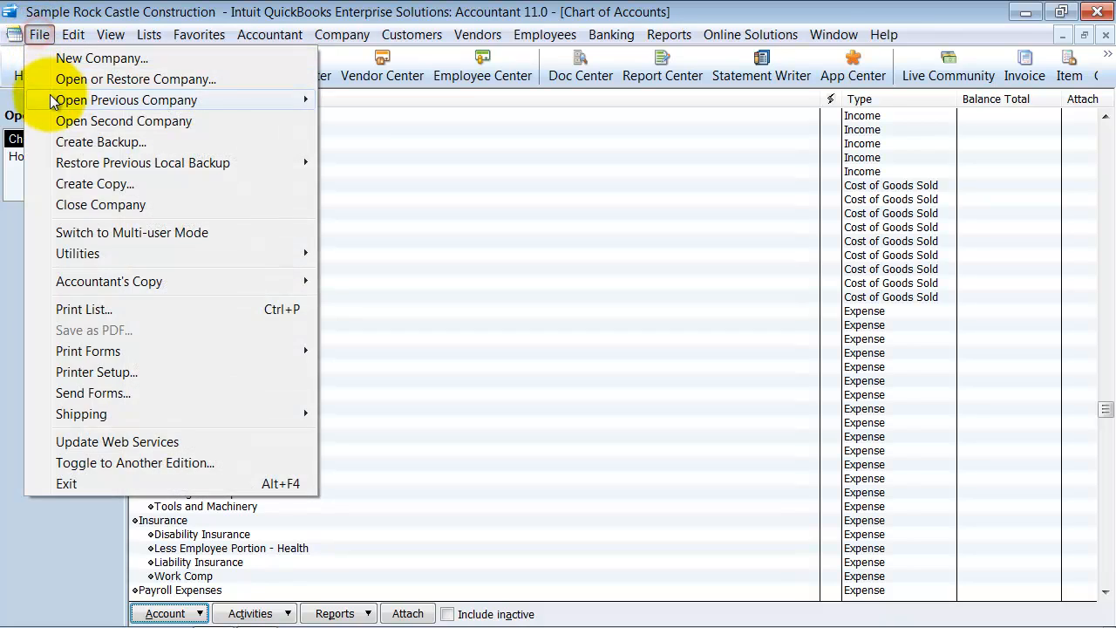
pyautogui.click(124, 100)
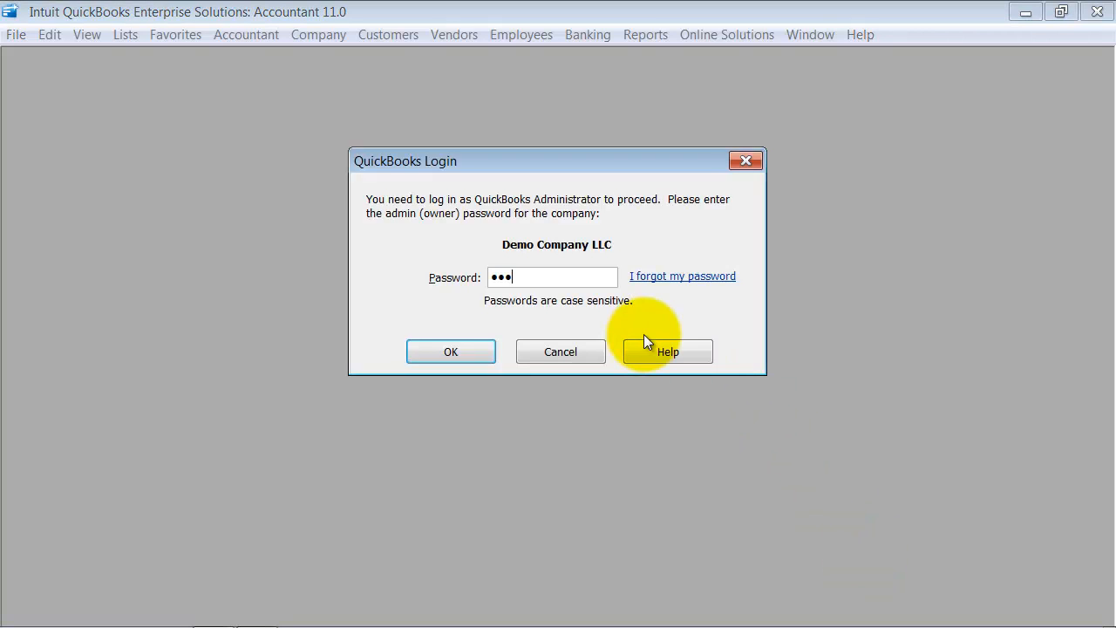
pyautogui.click(451, 352)
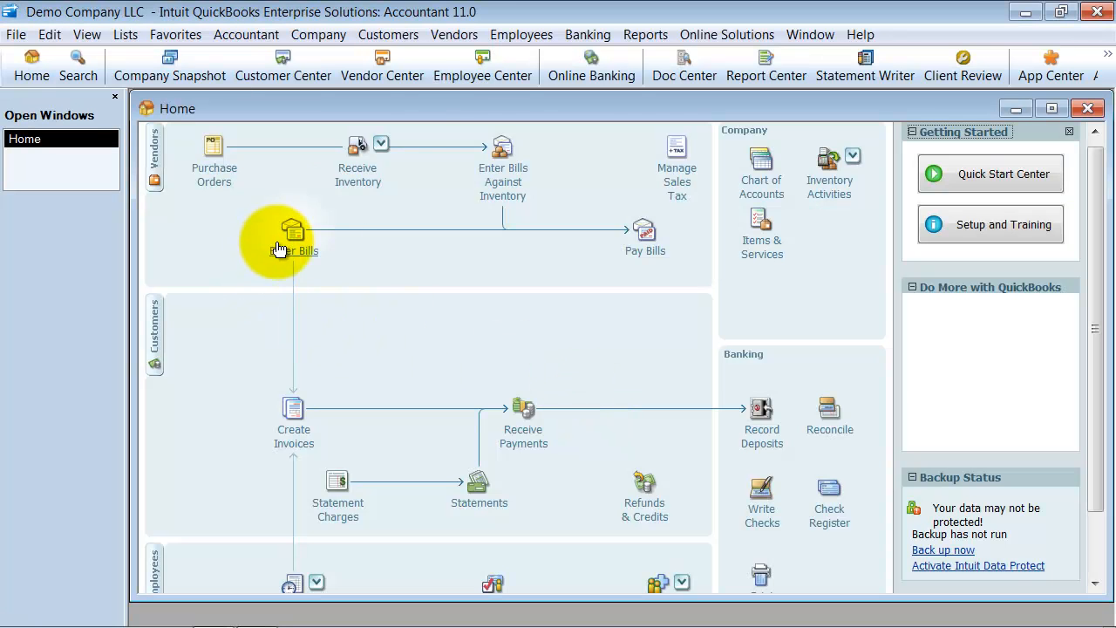
pyautogui.click(761, 161)
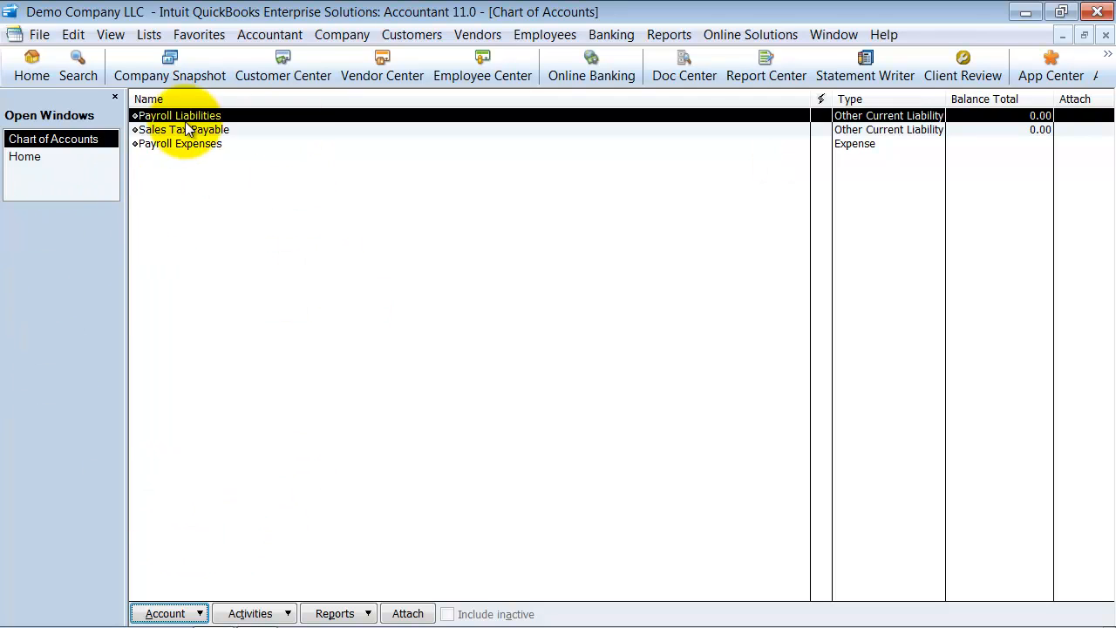
pyautogui.moveTo(199, 156)
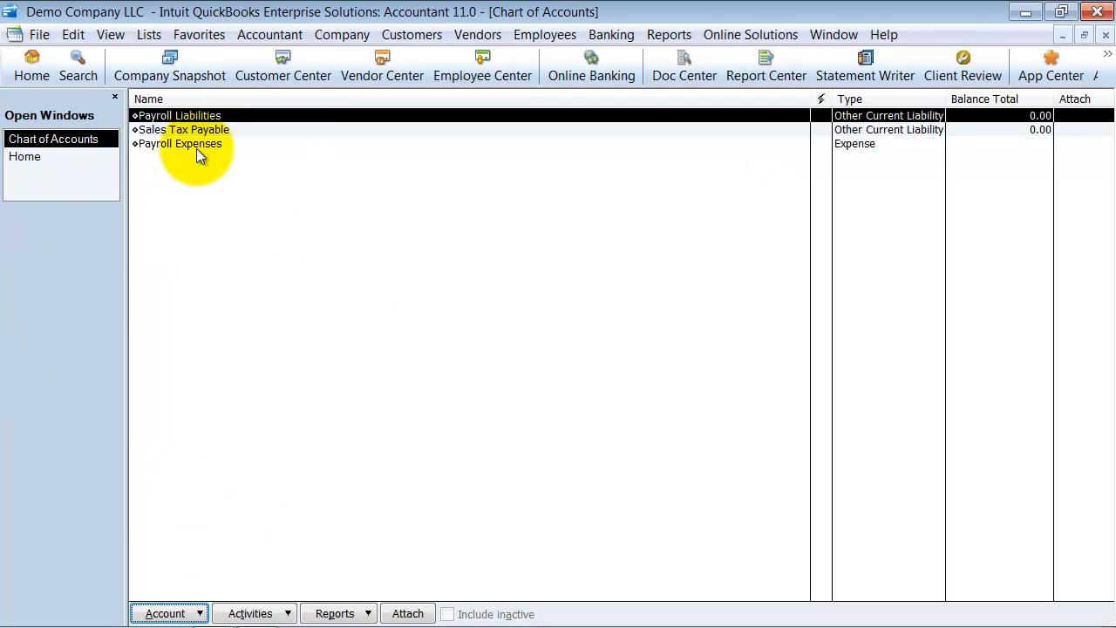
pyautogui.moveTo(221, 168)
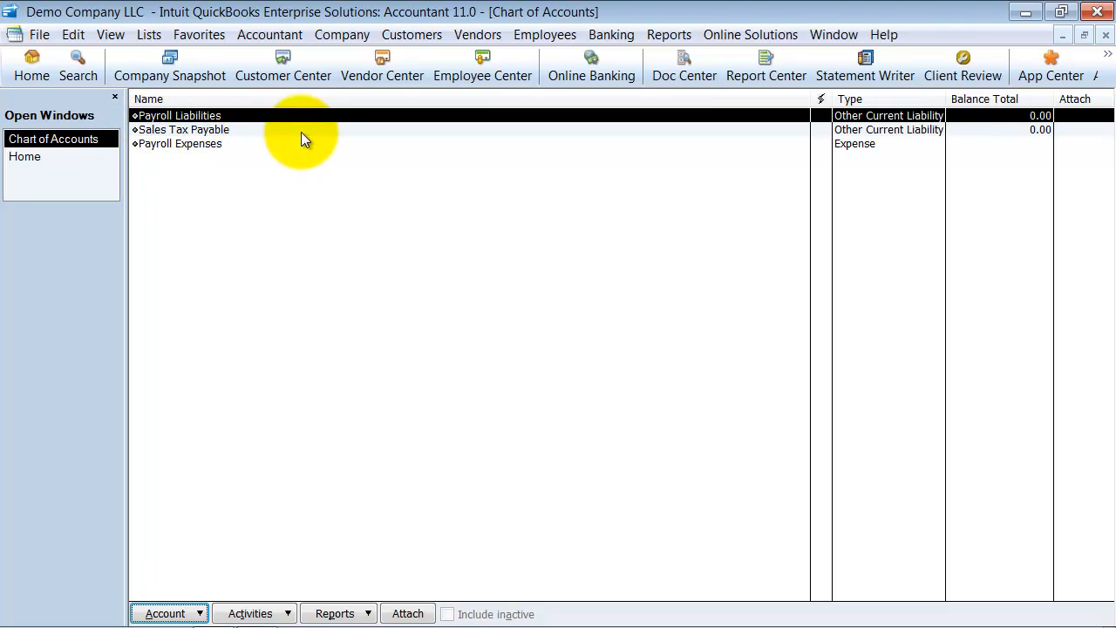
pyautogui.moveTo(640, 288)
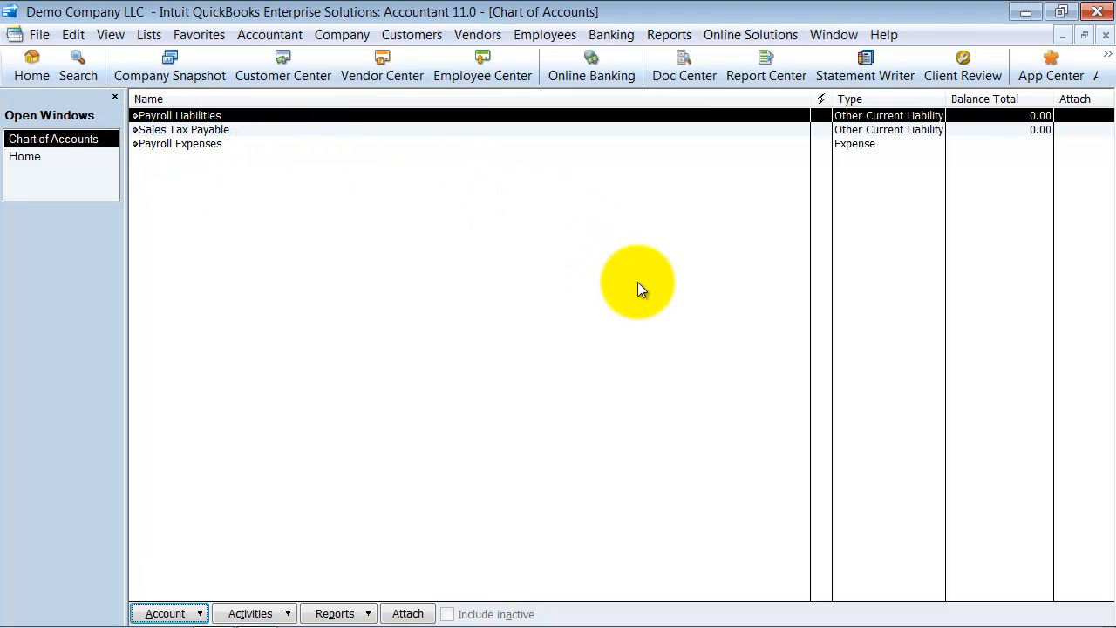
pyautogui.moveTo(1103, 44)
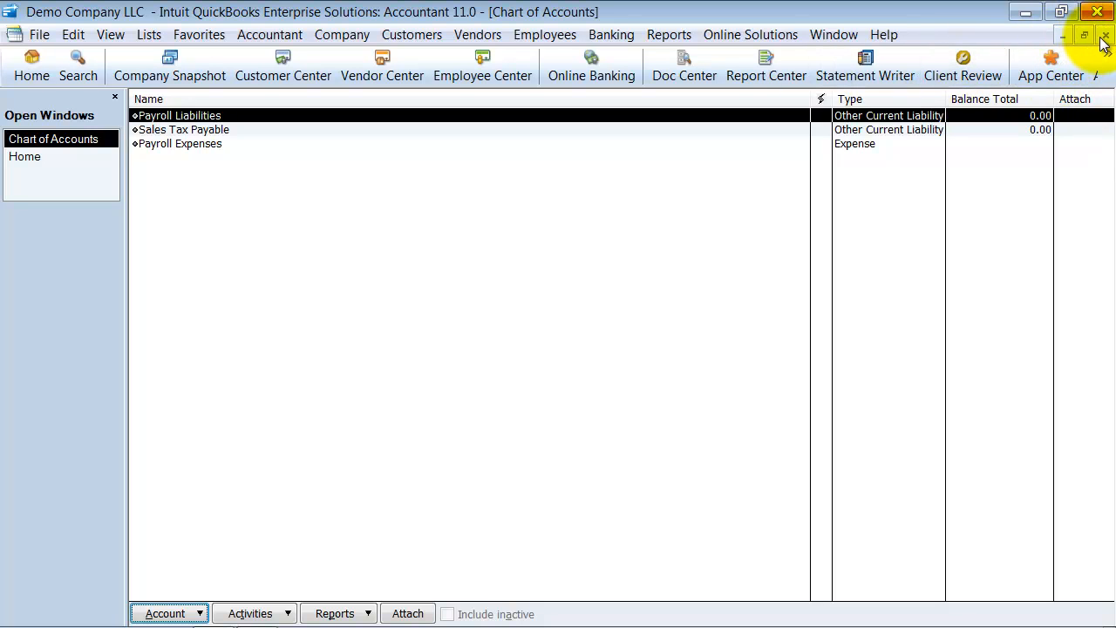
pyautogui.click(1104, 34)
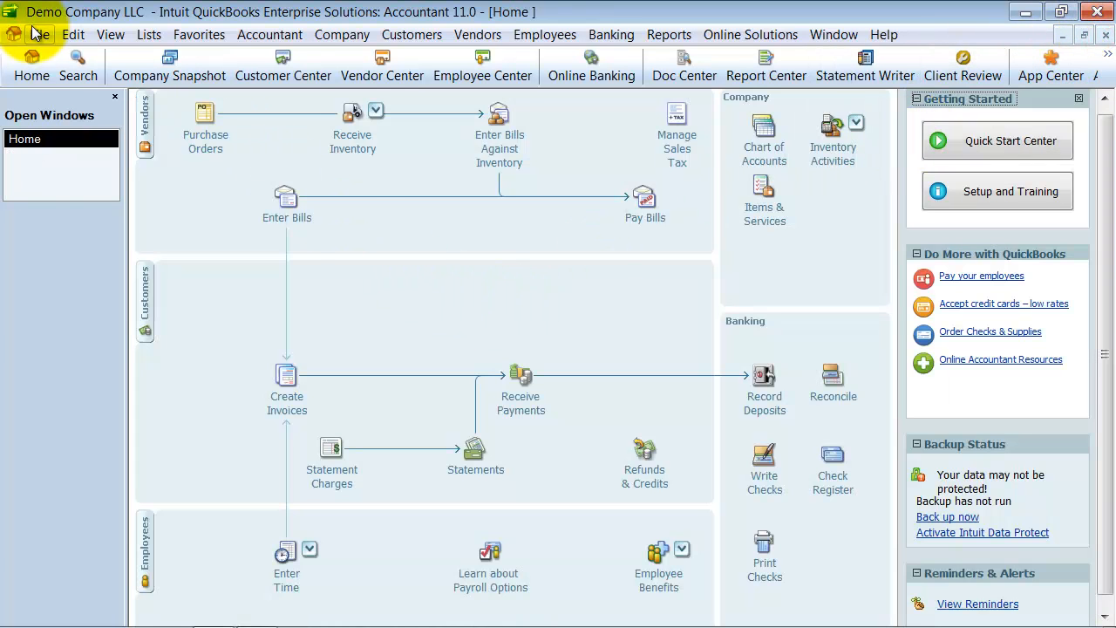
# Step: Import the COA IIF file from the Desktop and acknowledge the success message
pyautogui.click(39, 34)
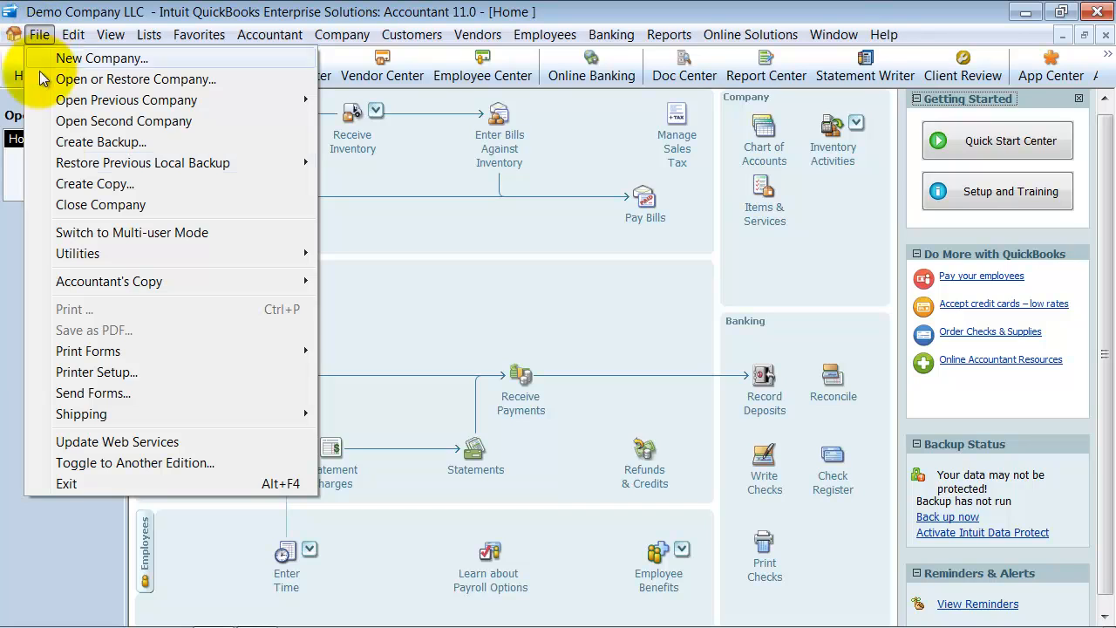
pyautogui.moveTo(77, 252)
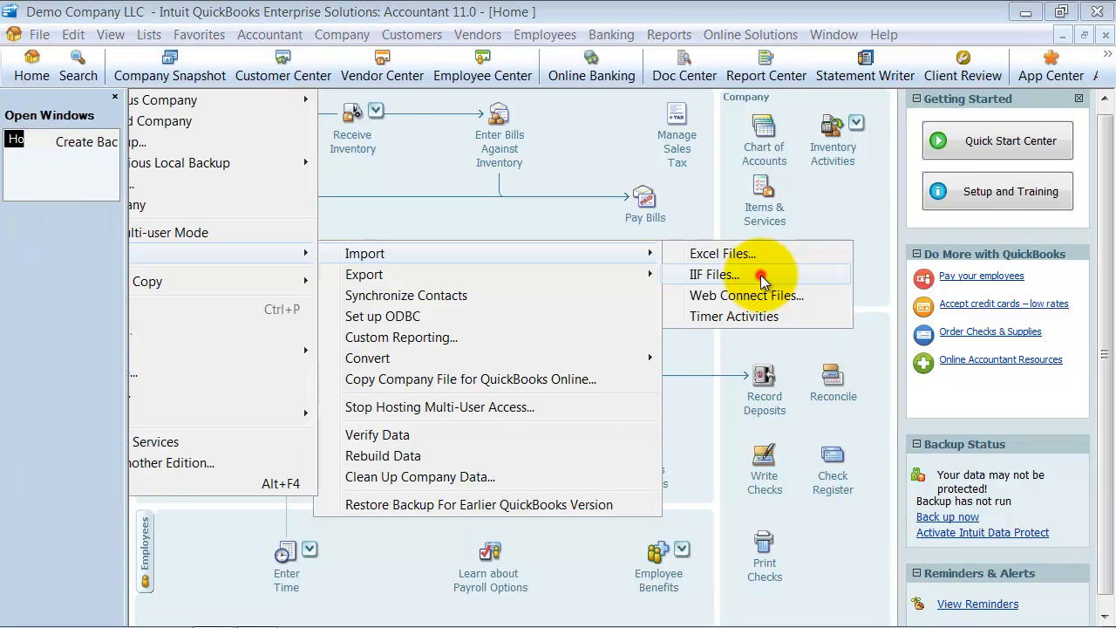
pyautogui.click(715, 274)
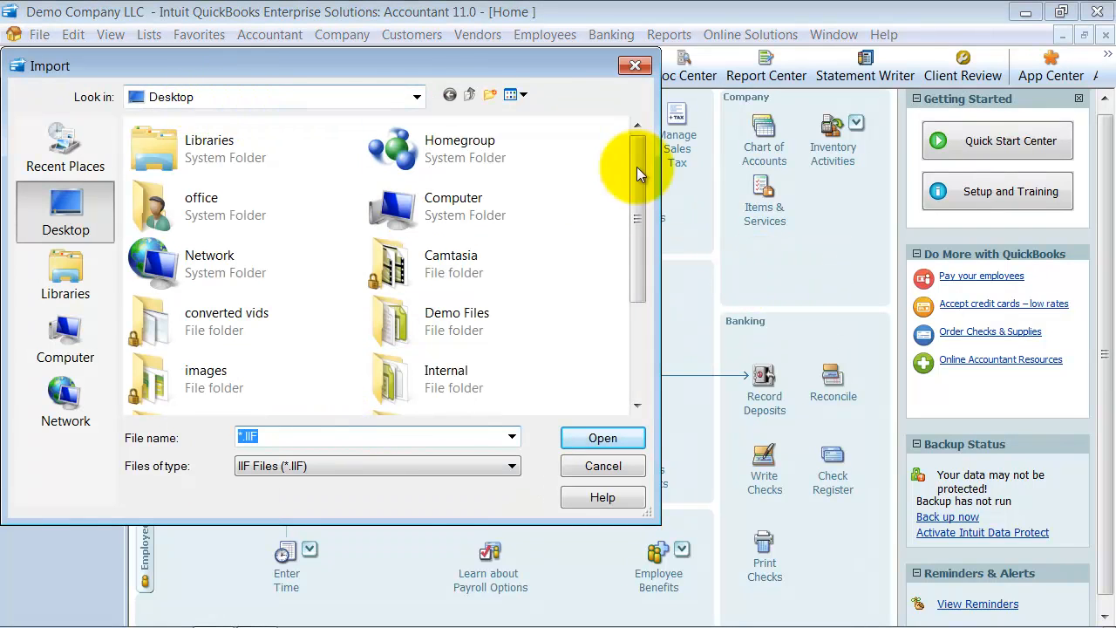
pyautogui.scroll(-3)
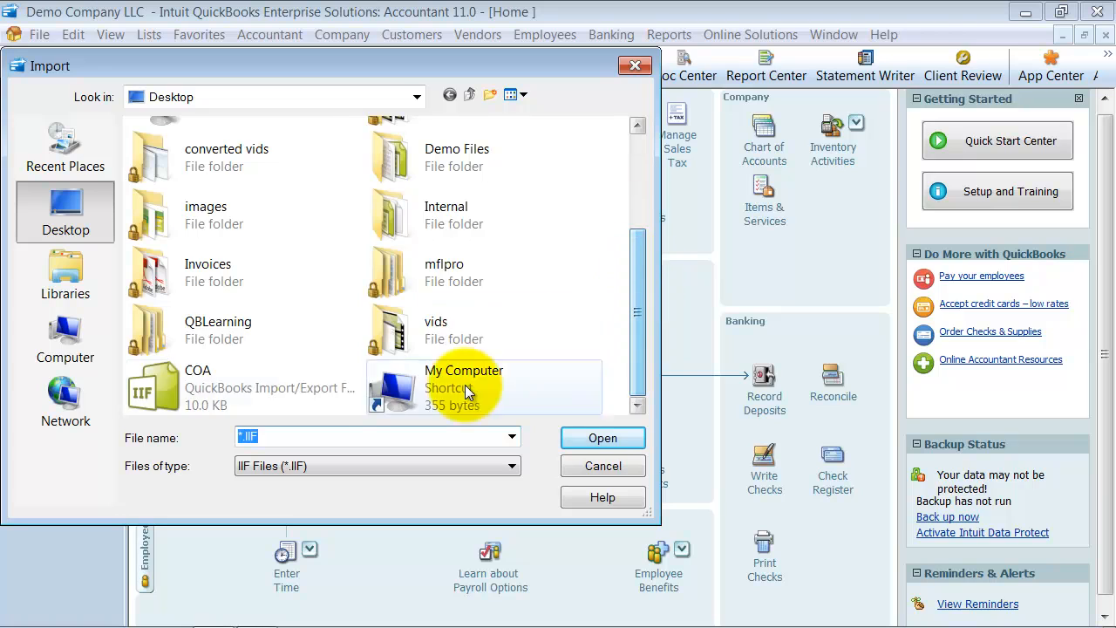
pyautogui.click(197, 387)
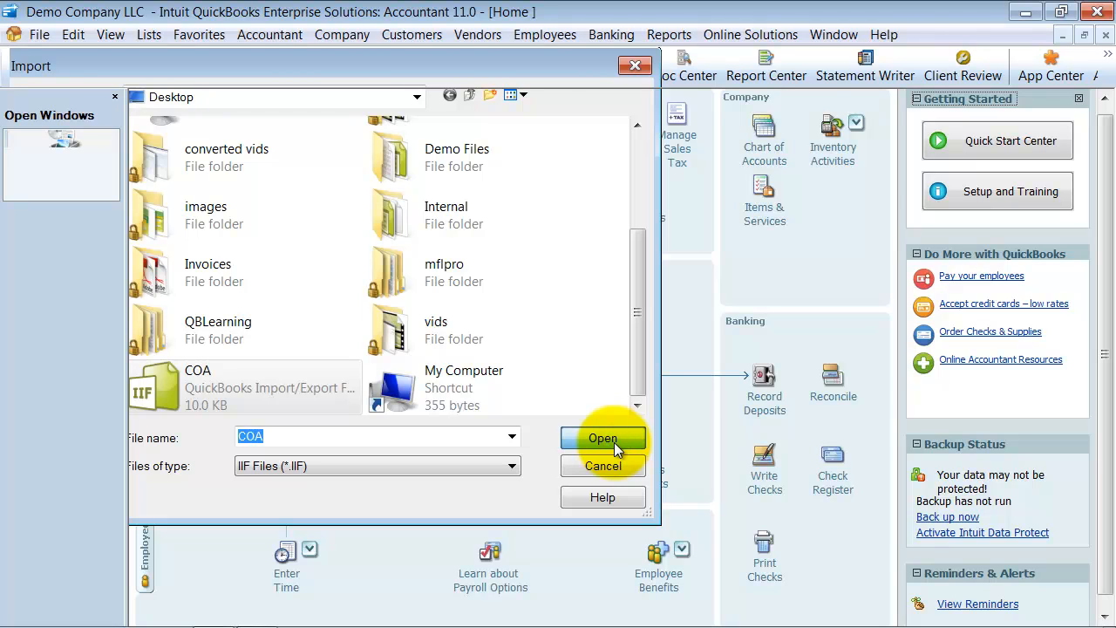
pyautogui.click(602, 437)
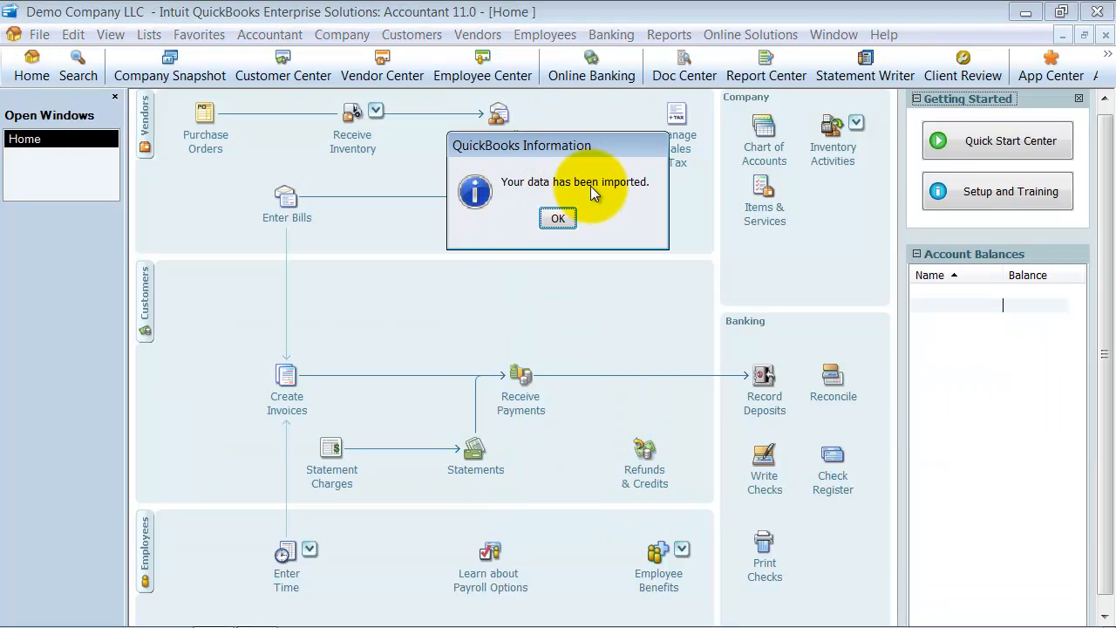
pyautogui.click(557, 217)
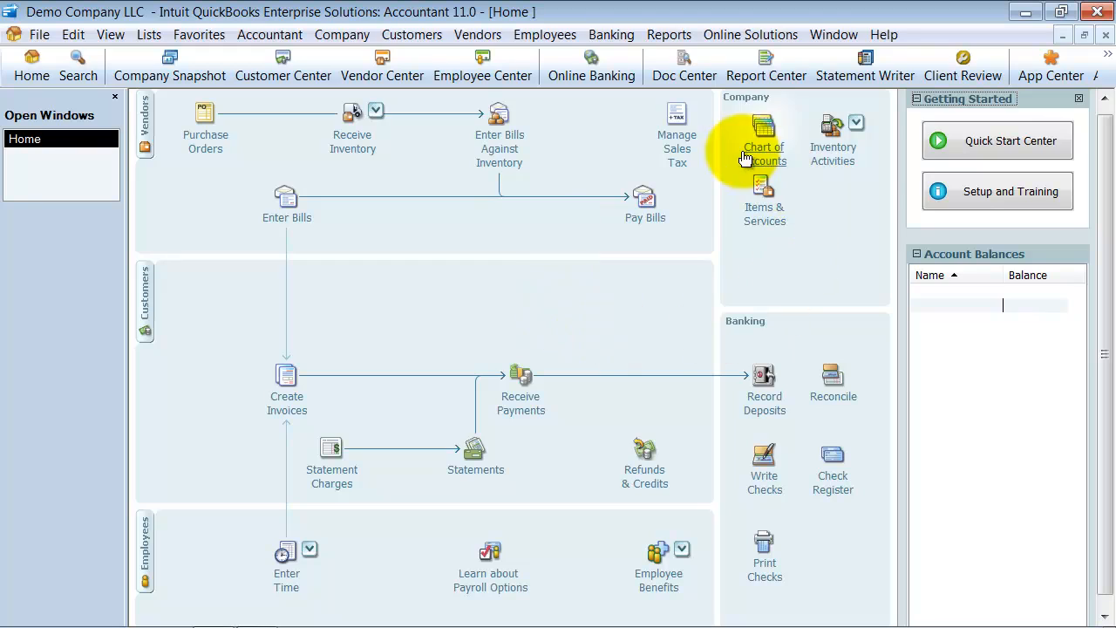
# Step: Open the Chart of Accounts and scroll down through the imported expense accounts
pyautogui.click(762, 127)
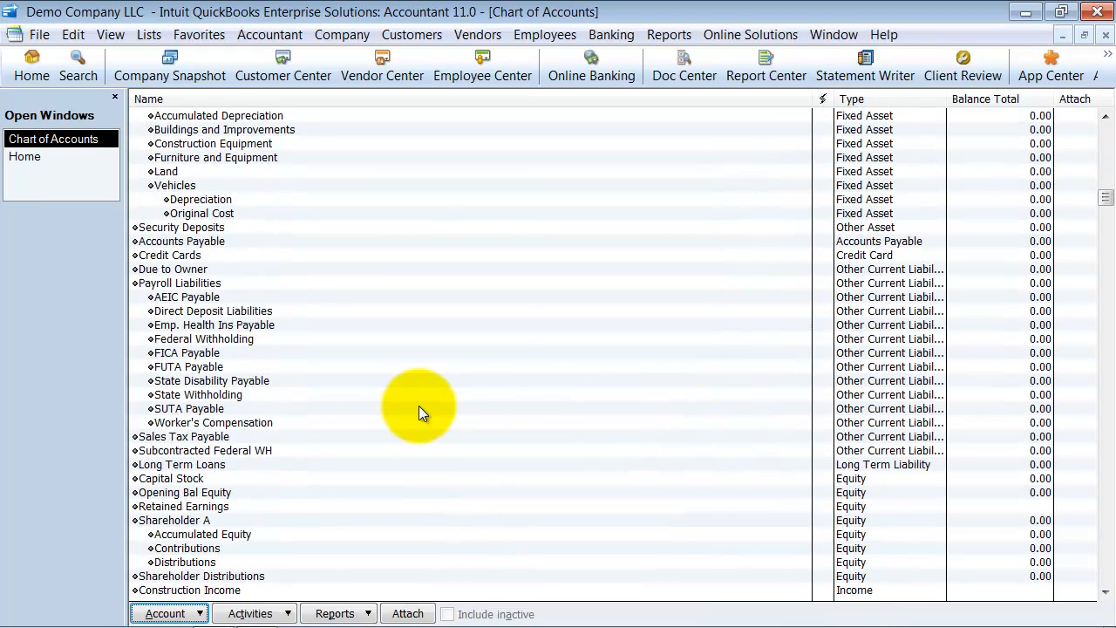
pyautogui.scroll(-3)
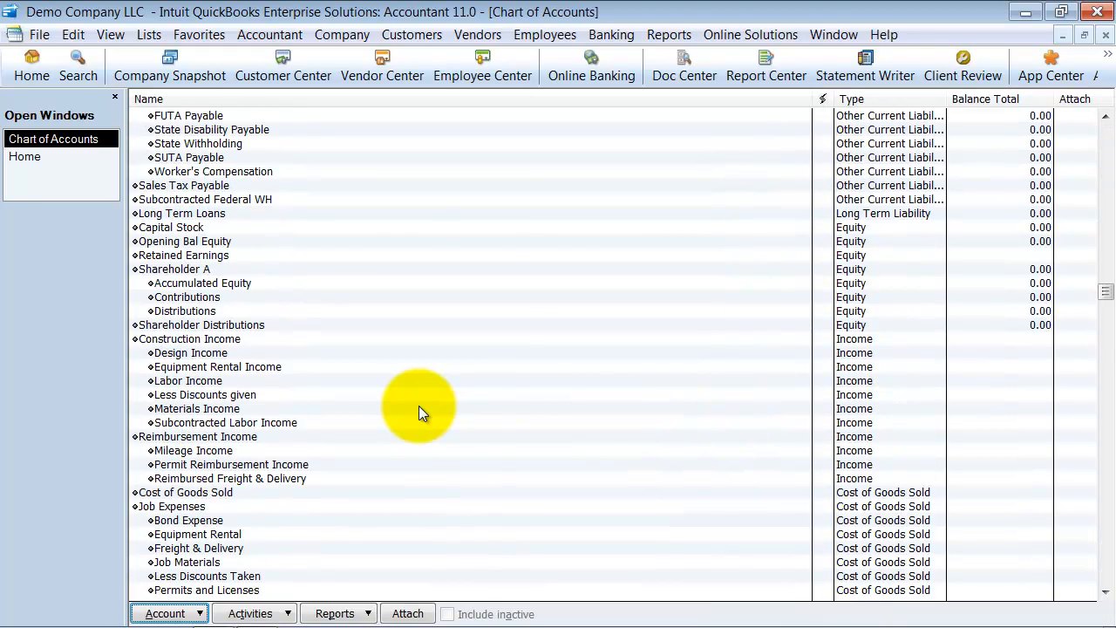
pyautogui.moveTo(235, 222)
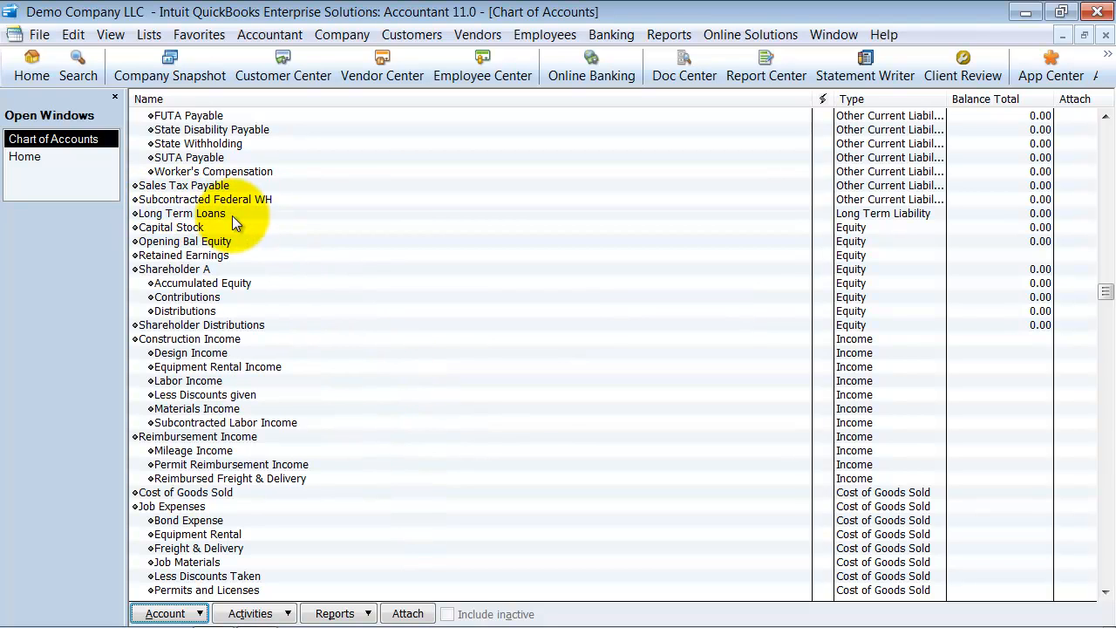
pyautogui.scroll(-3)
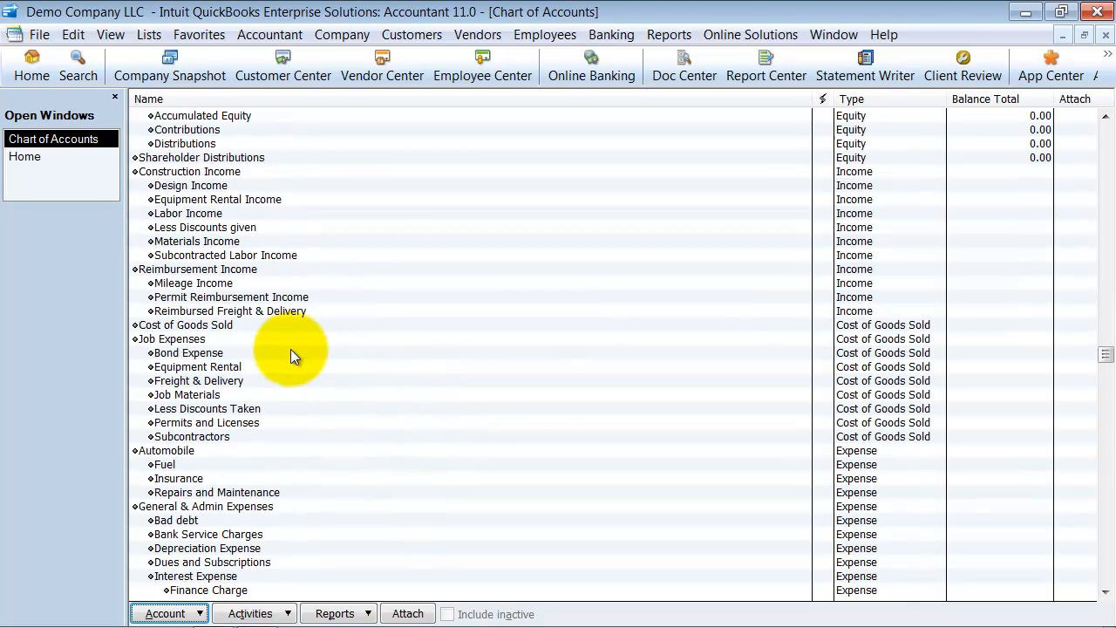
pyautogui.scroll(-3)
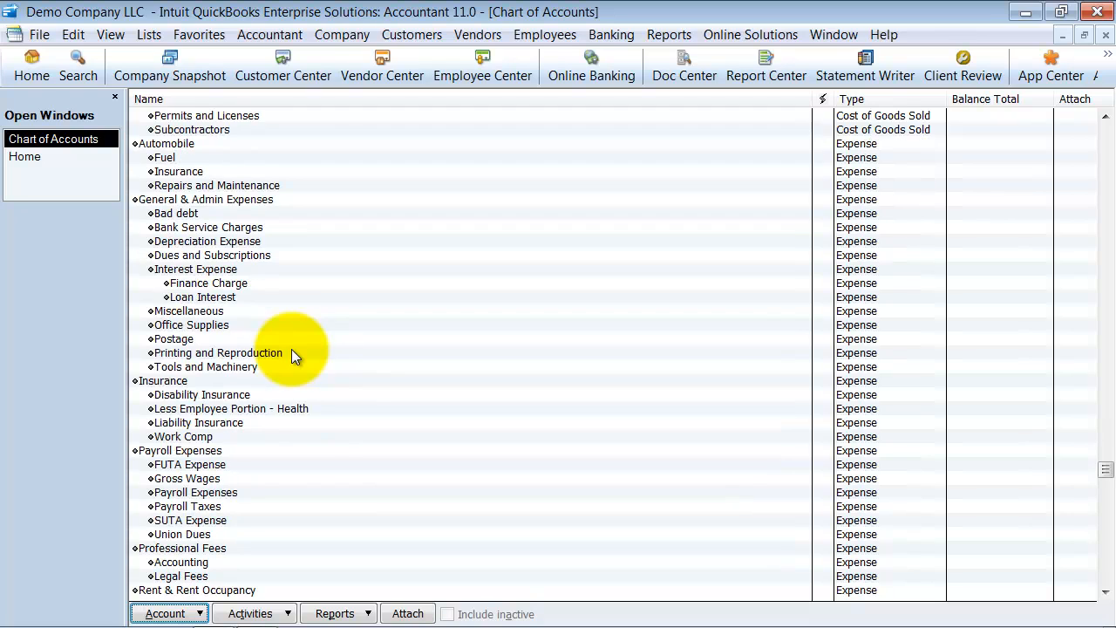
# Step: Delete the Finance Charge and Loan Interest subaccounts under Interest Expense
pyautogui.click(208, 282)
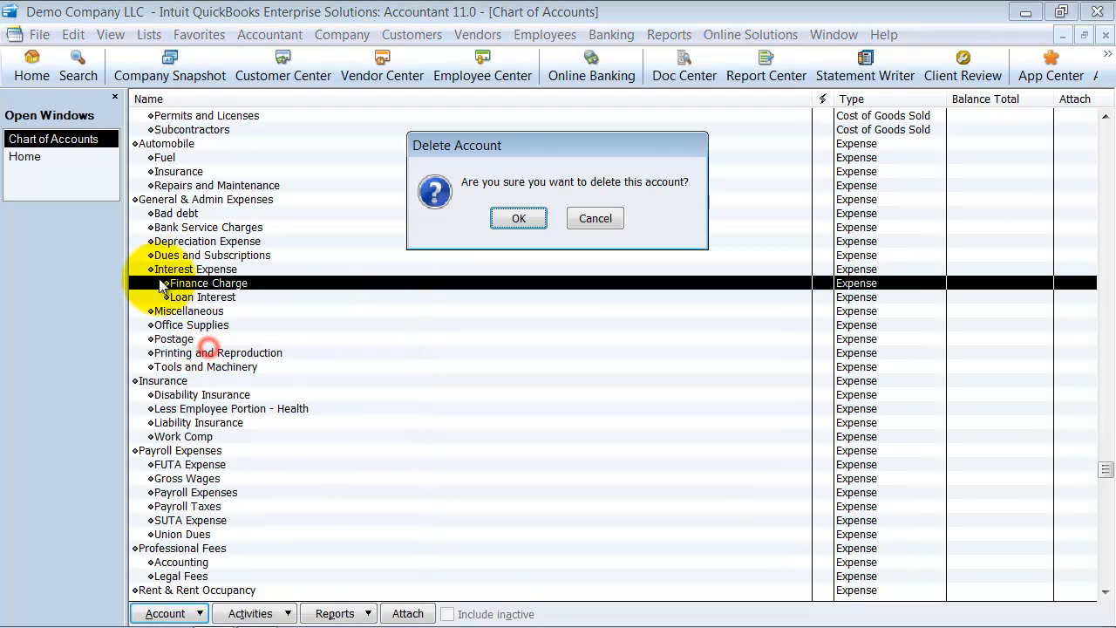
pyautogui.click(518, 218)
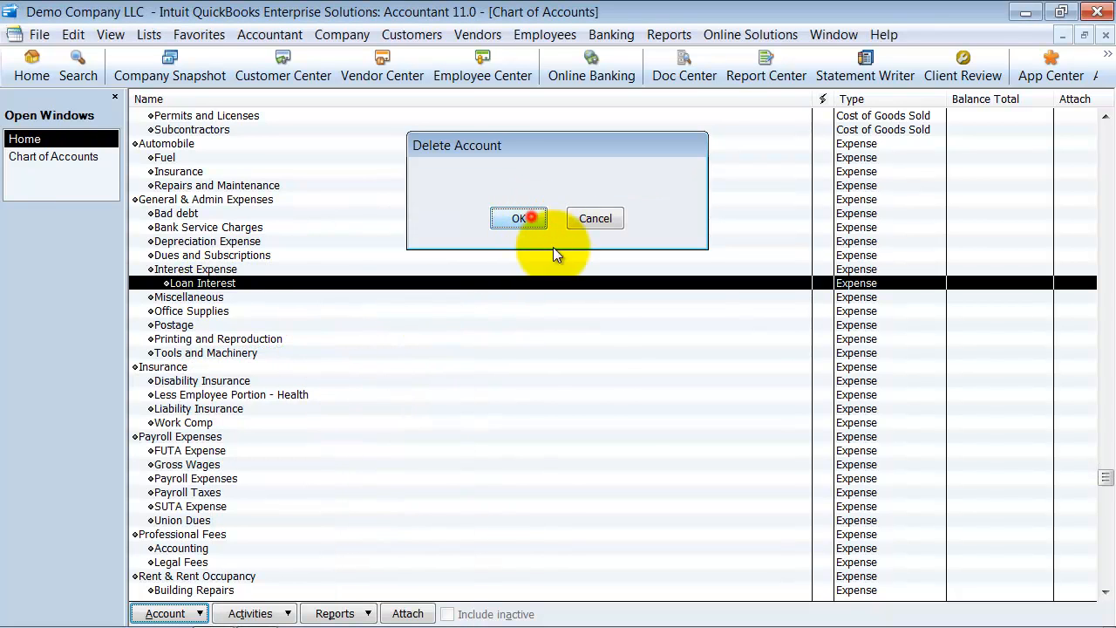
pyautogui.click(519, 217)
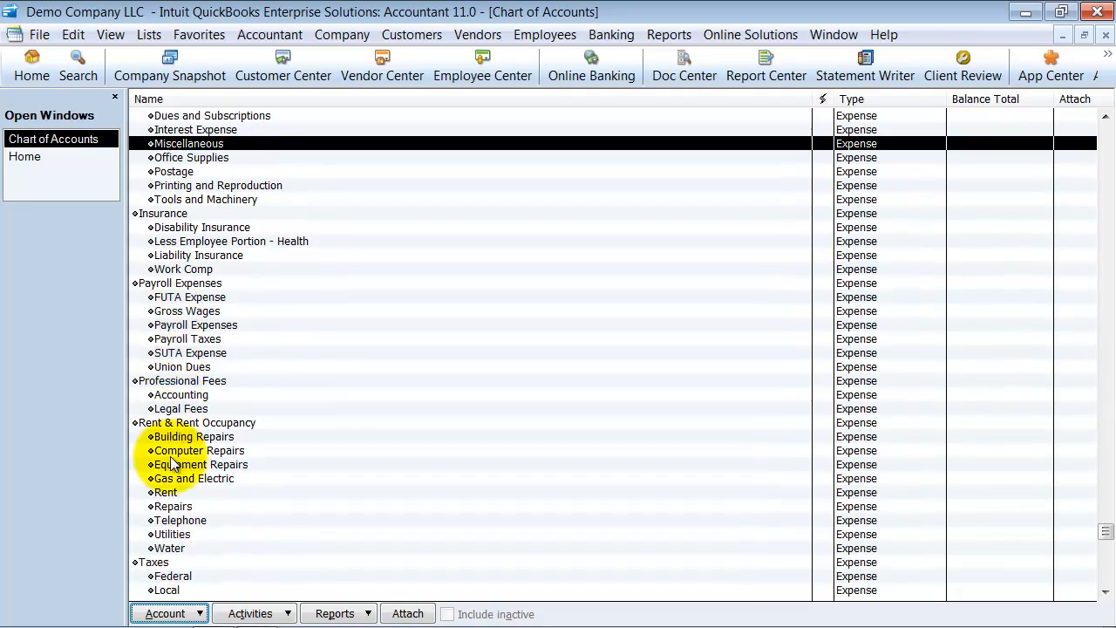
pyautogui.scroll(3)
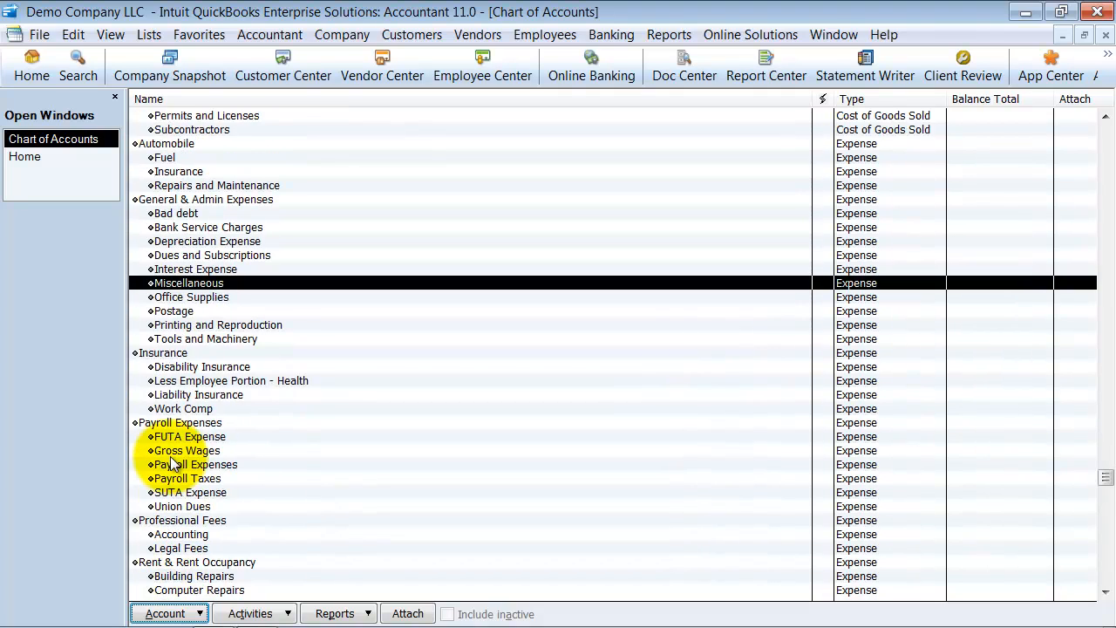